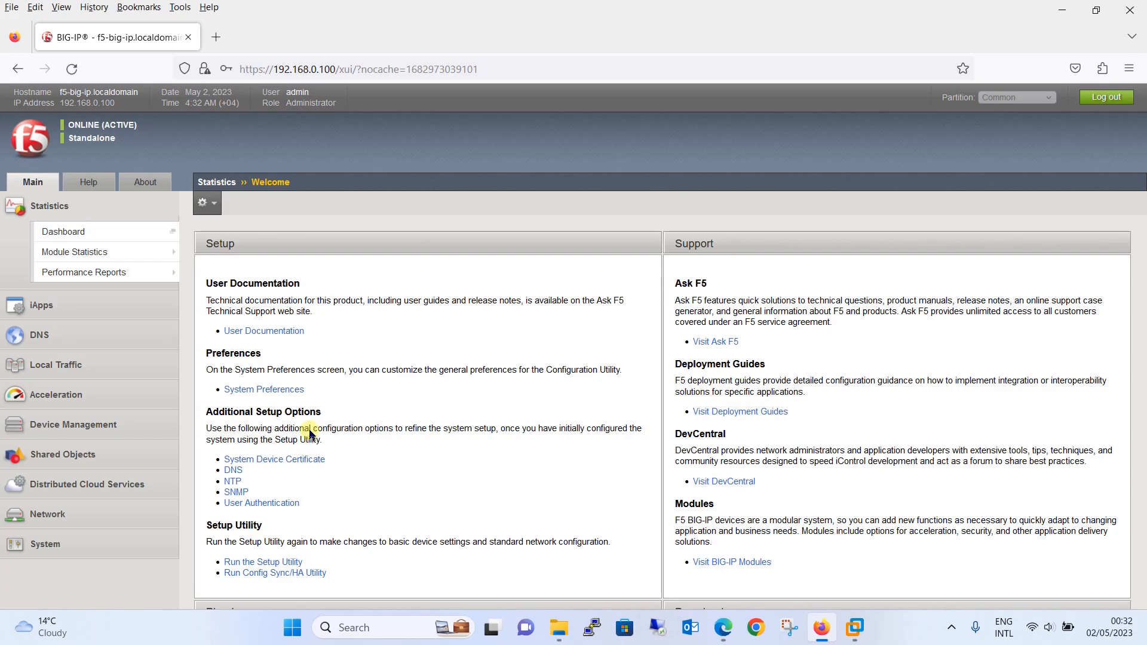
# - Open the Local Traffic persistence profiles list, which shows Source-IP-Affinity
pyautogui.click(55, 364)
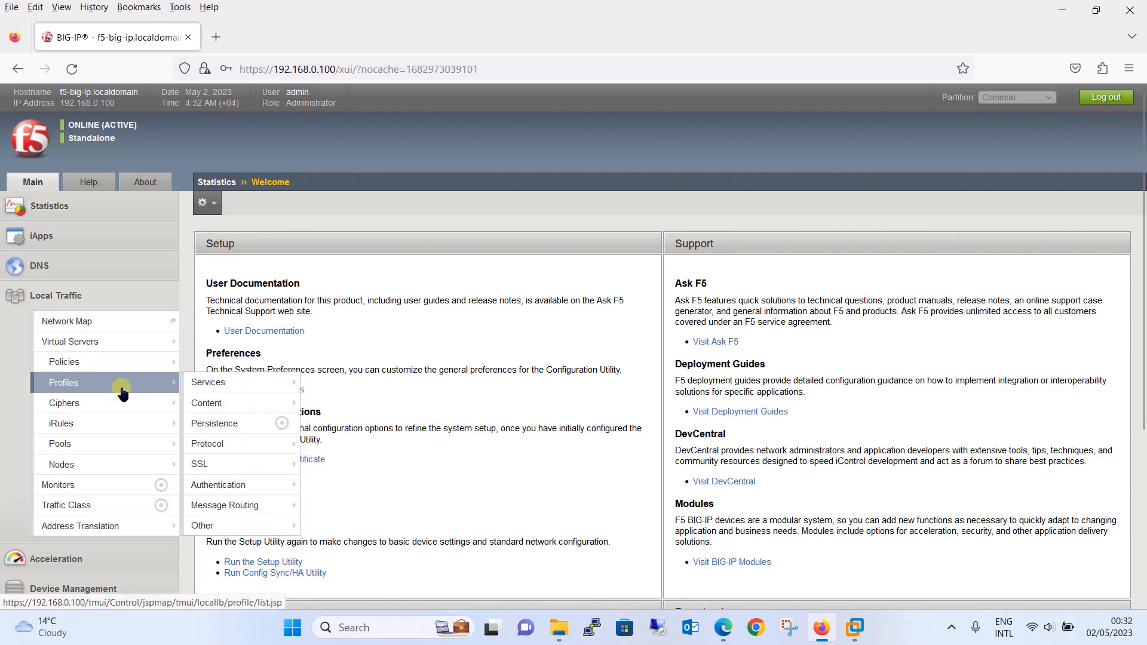
pyautogui.moveTo(183, 387)
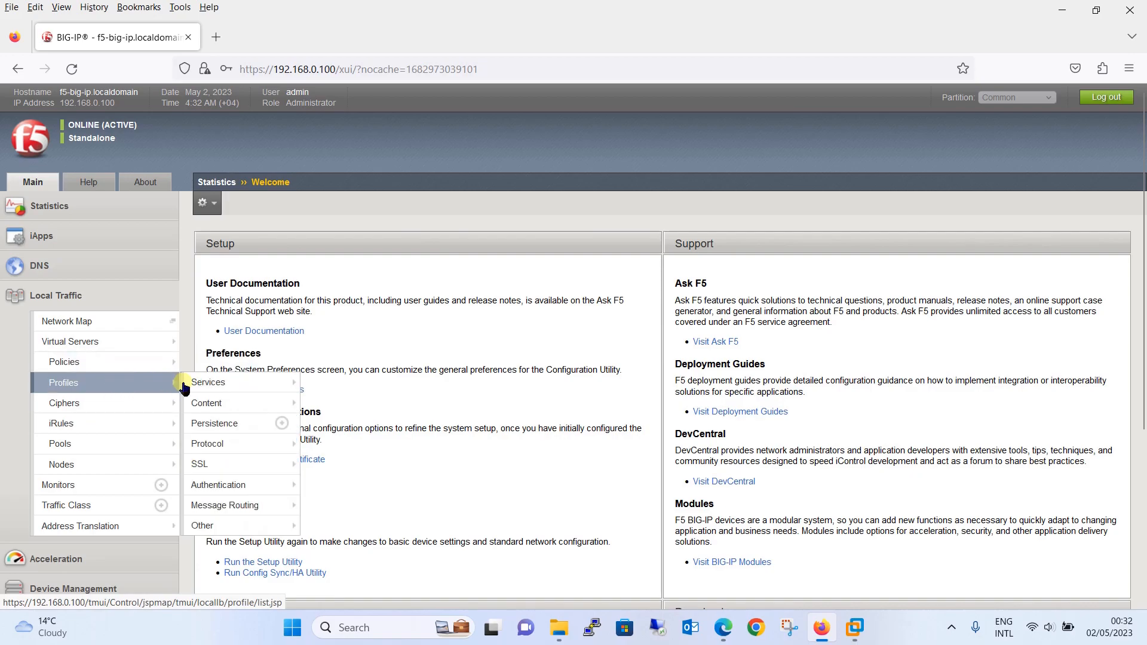
pyautogui.click(213, 423)
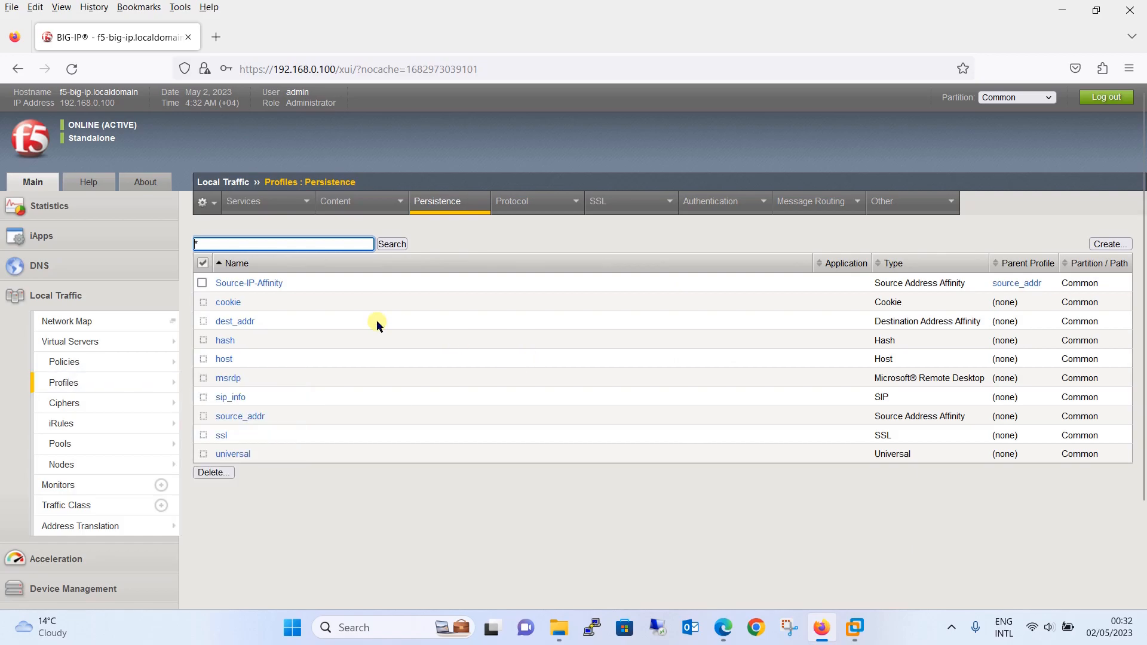
pyautogui.moveTo(248, 283)
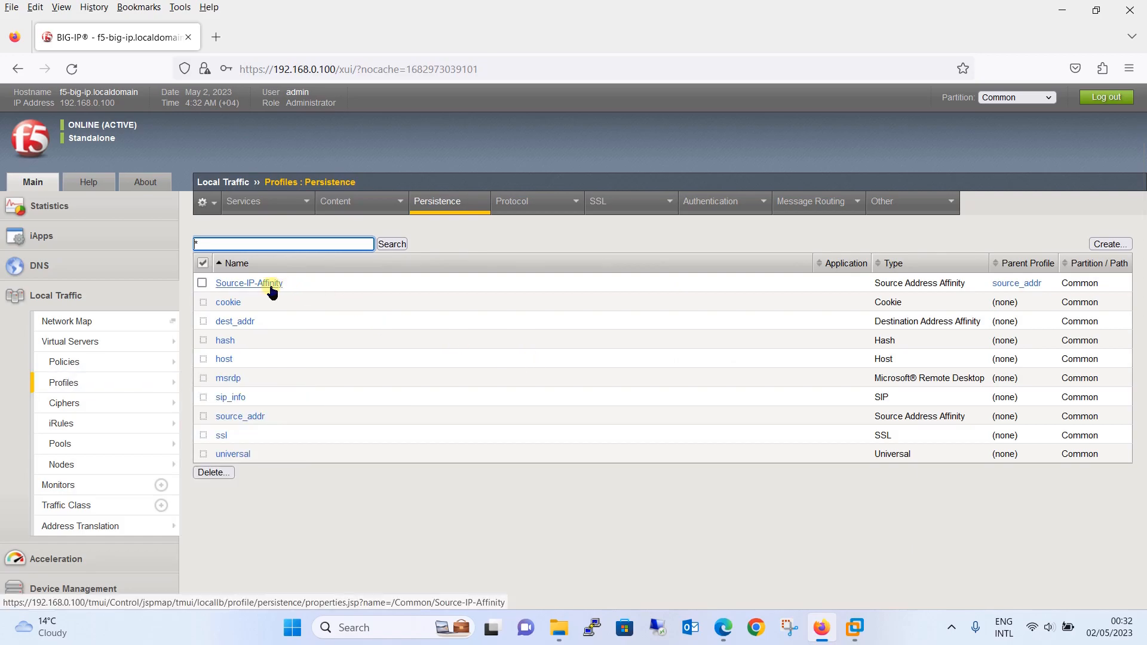
pyautogui.moveTo(390, 317)
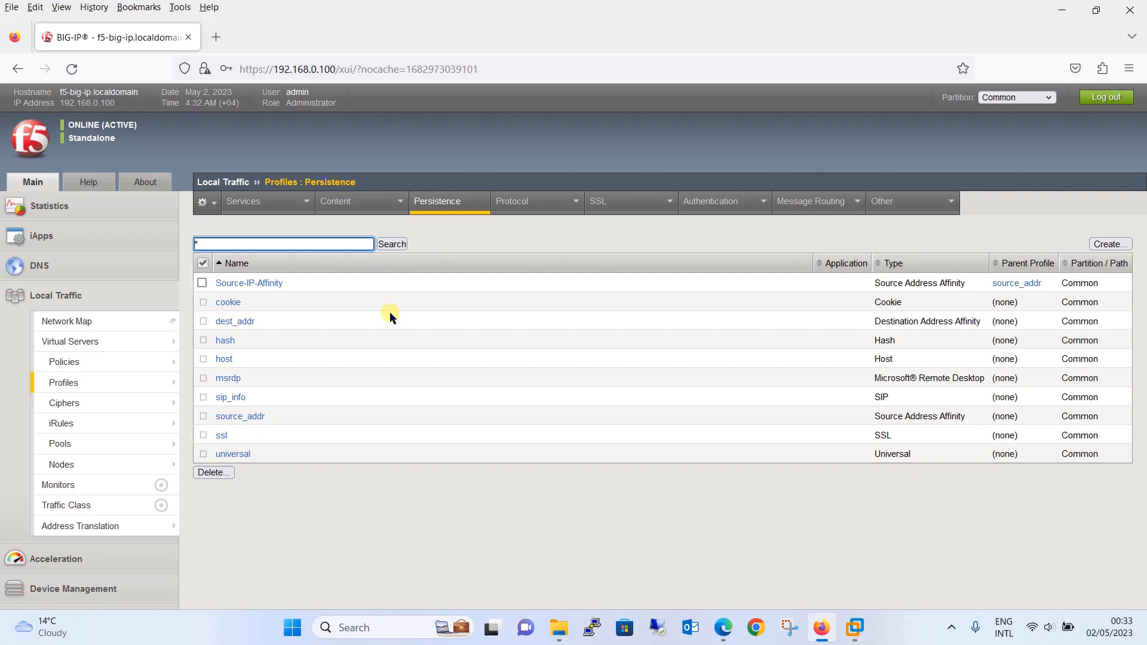
pyautogui.moveTo(1106, 193)
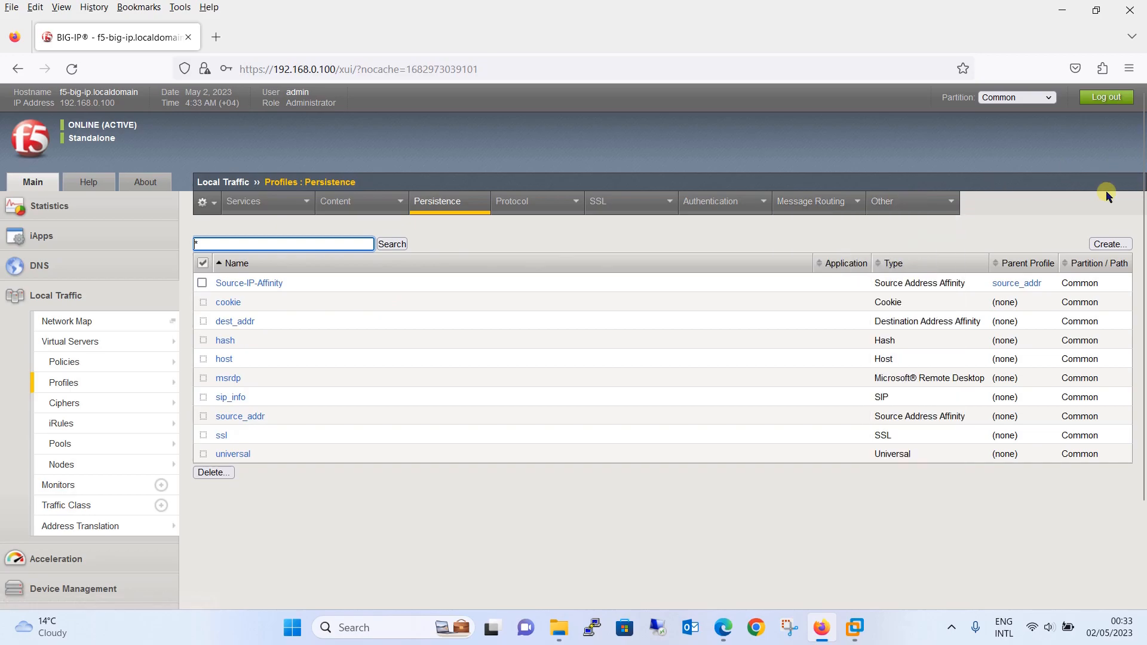
pyautogui.moveTo(1039, 206)
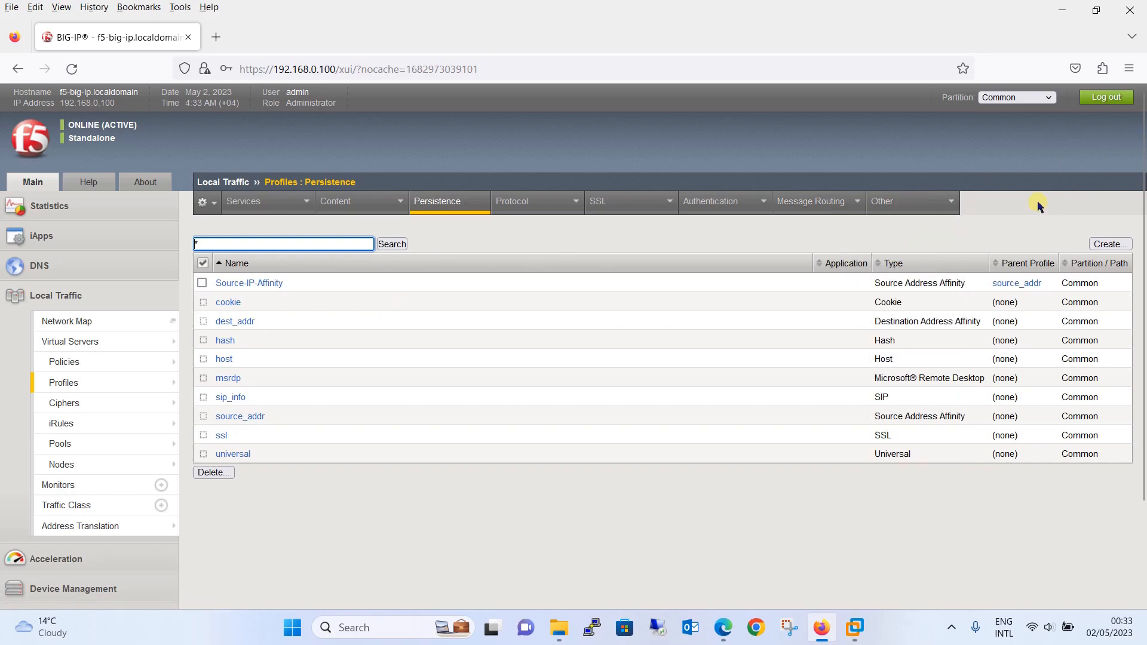
pyautogui.moveTo(690, 360)
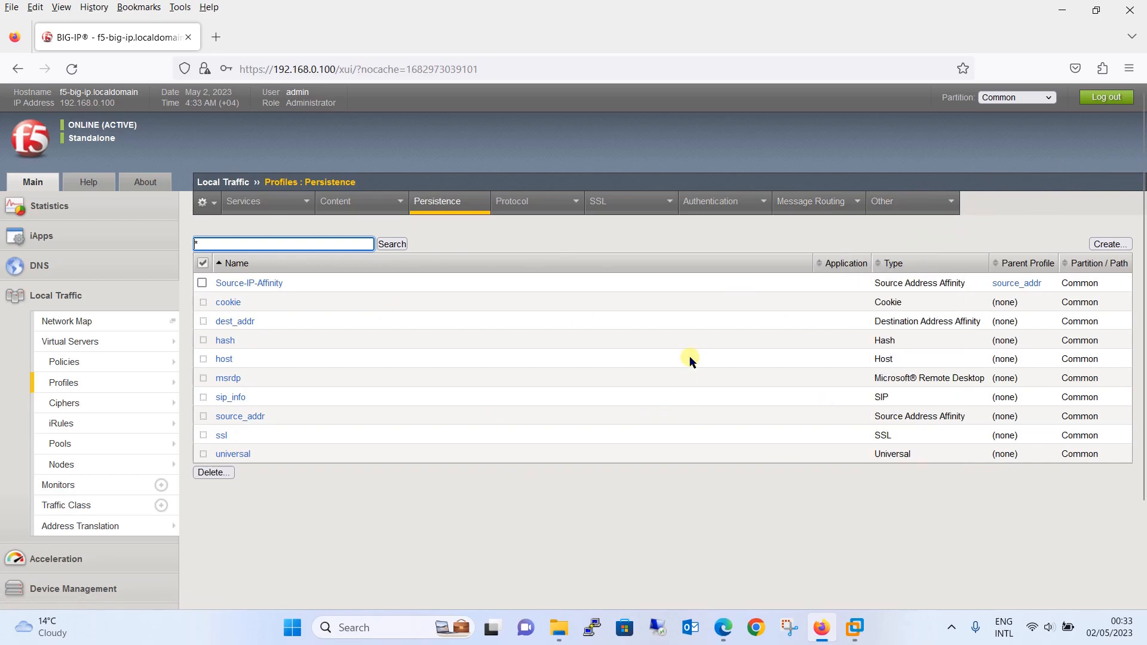
pyautogui.moveTo(516, 363)
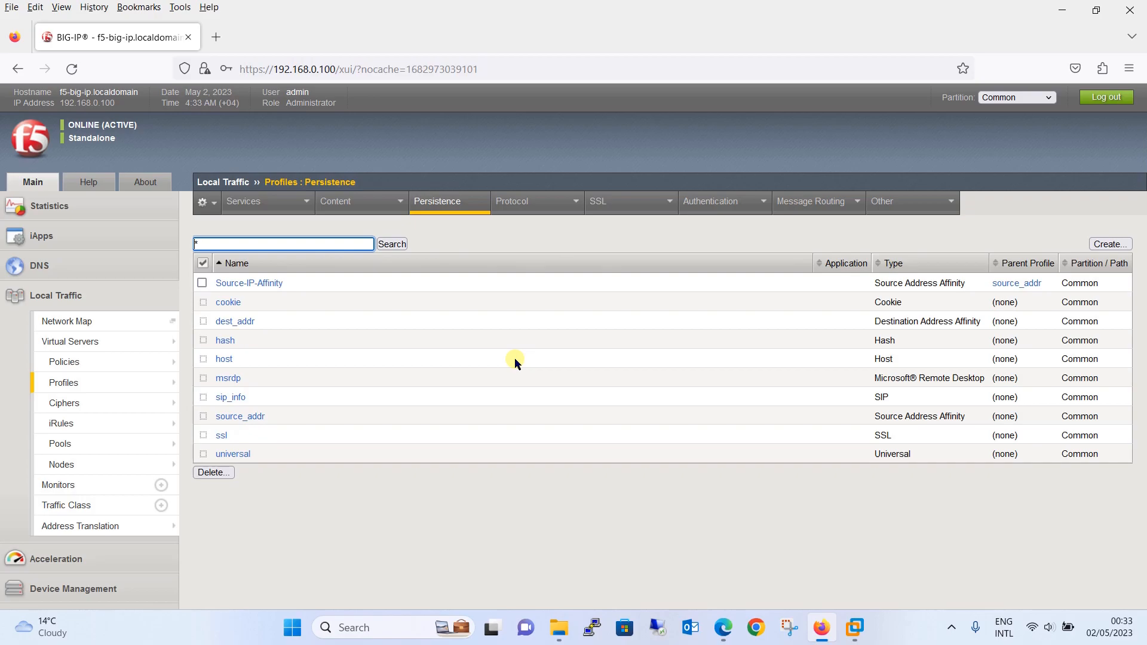
pyautogui.moveTo(1001, 218)
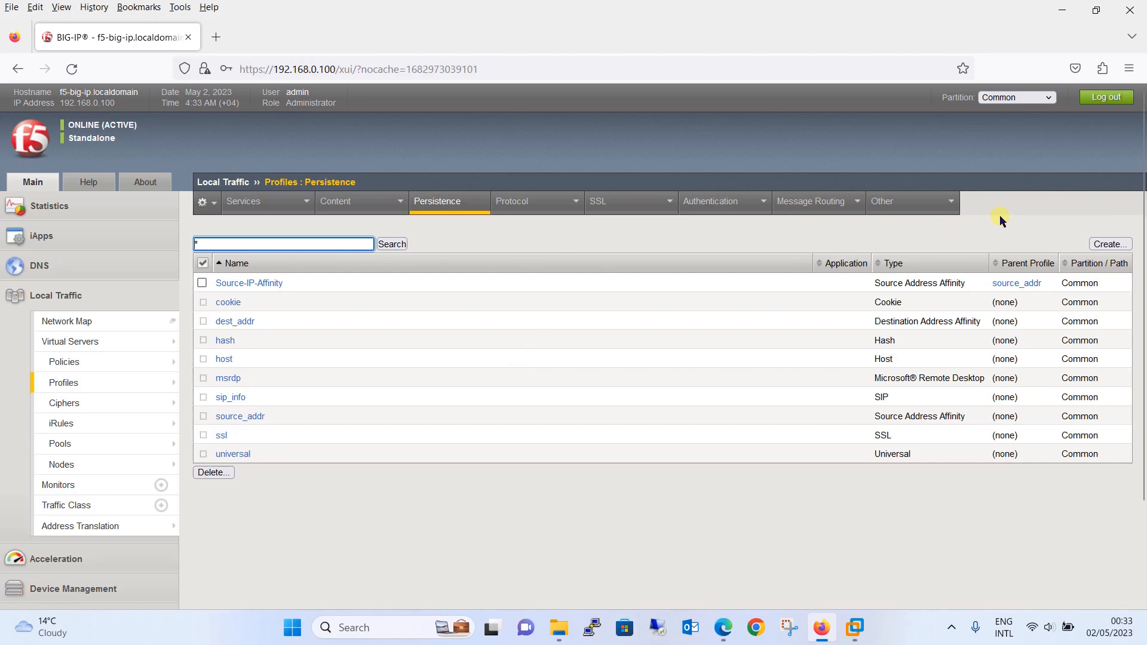
pyautogui.moveTo(1076, 229)
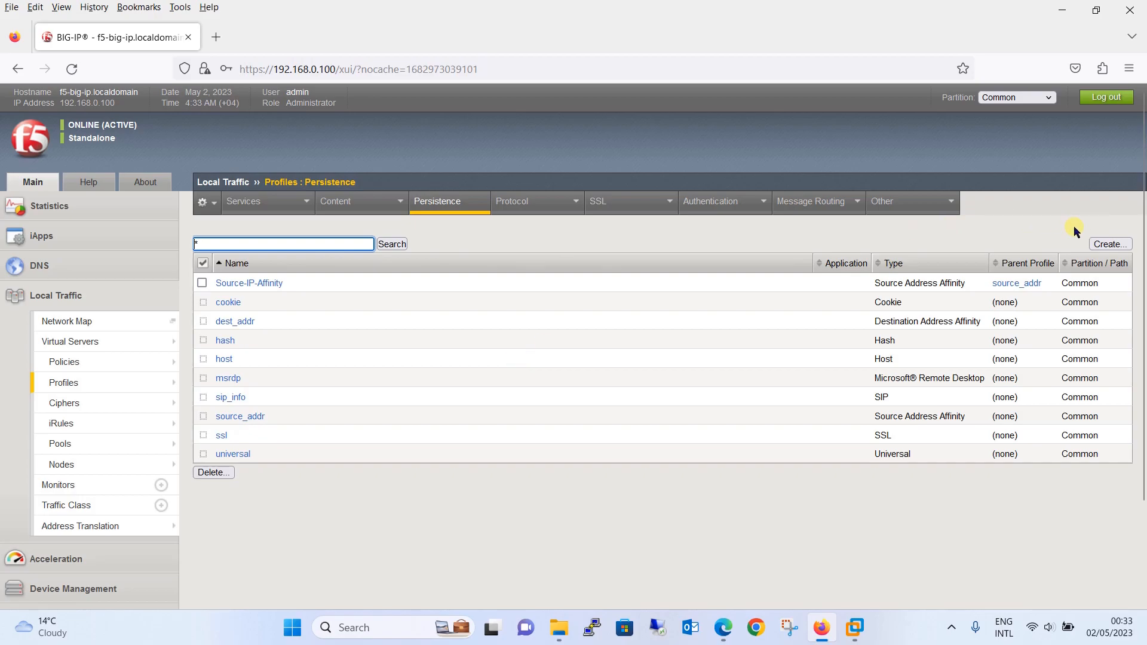
pyautogui.moveTo(1093, 240)
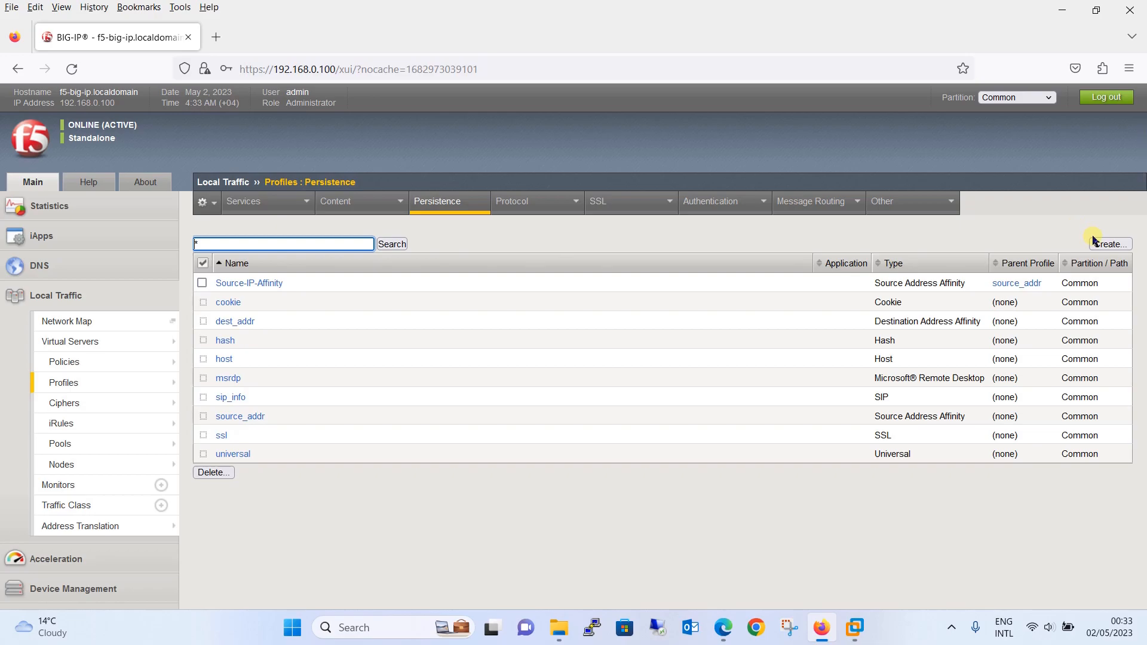
# - Create a persistence profile named 'Cookie_Profile' with the Cookie persistence type
pyautogui.click(1109, 244)
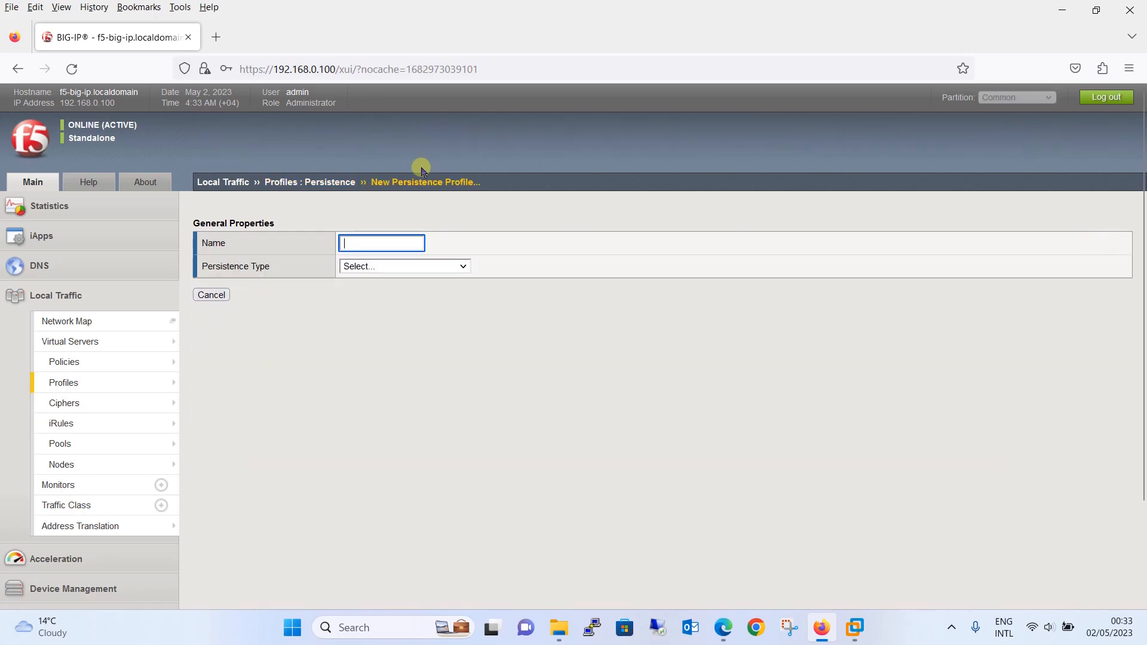
pyautogui.moveTo(308, 161)
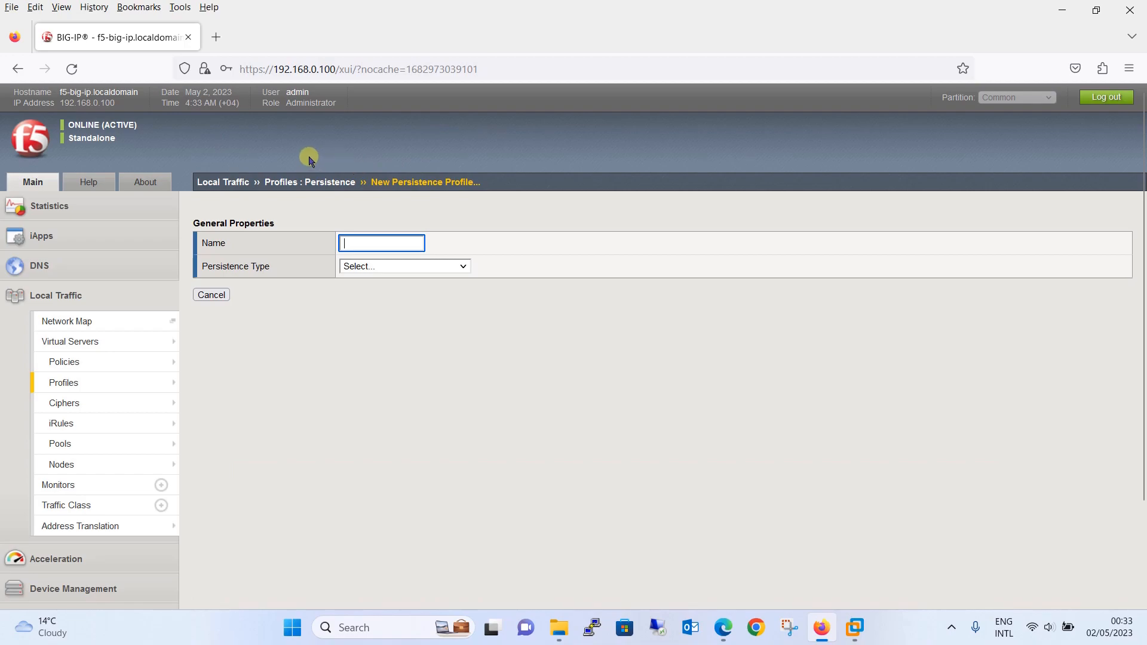
pyautogui.write('Cooki')
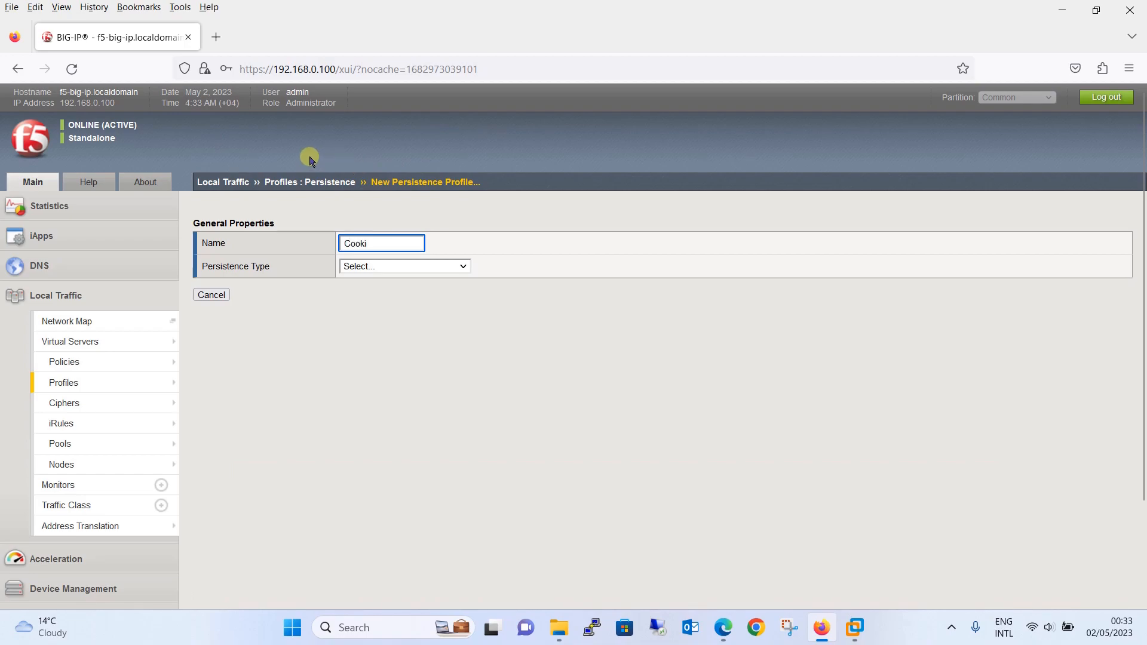
pyautogui.write('e_Profi')
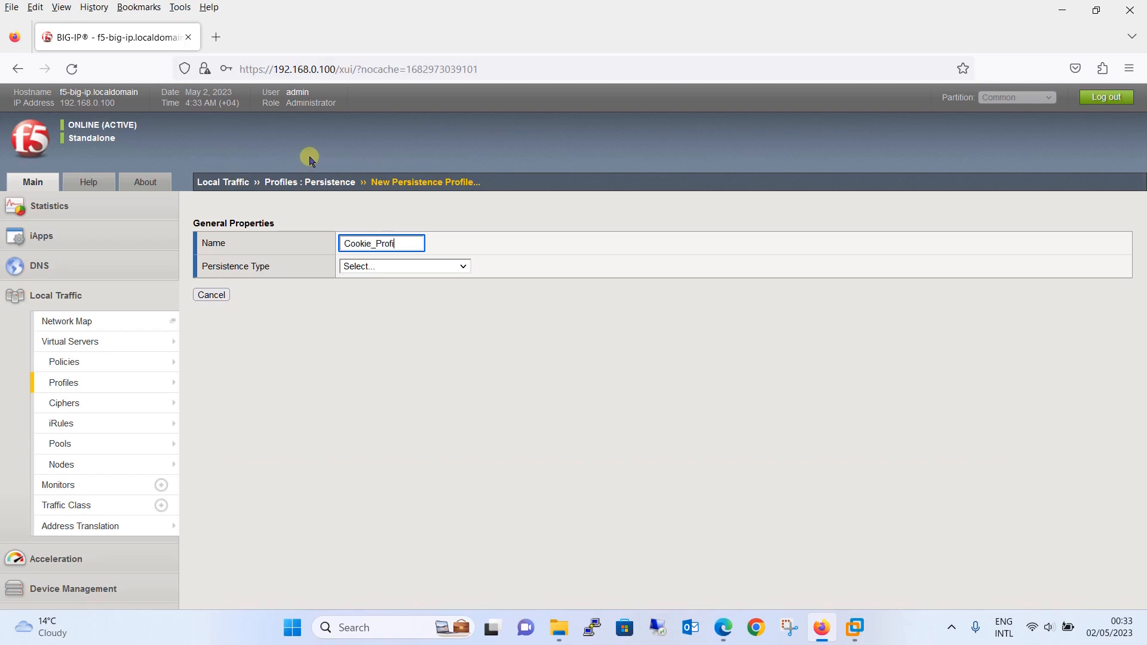
pyautogui.write('le')
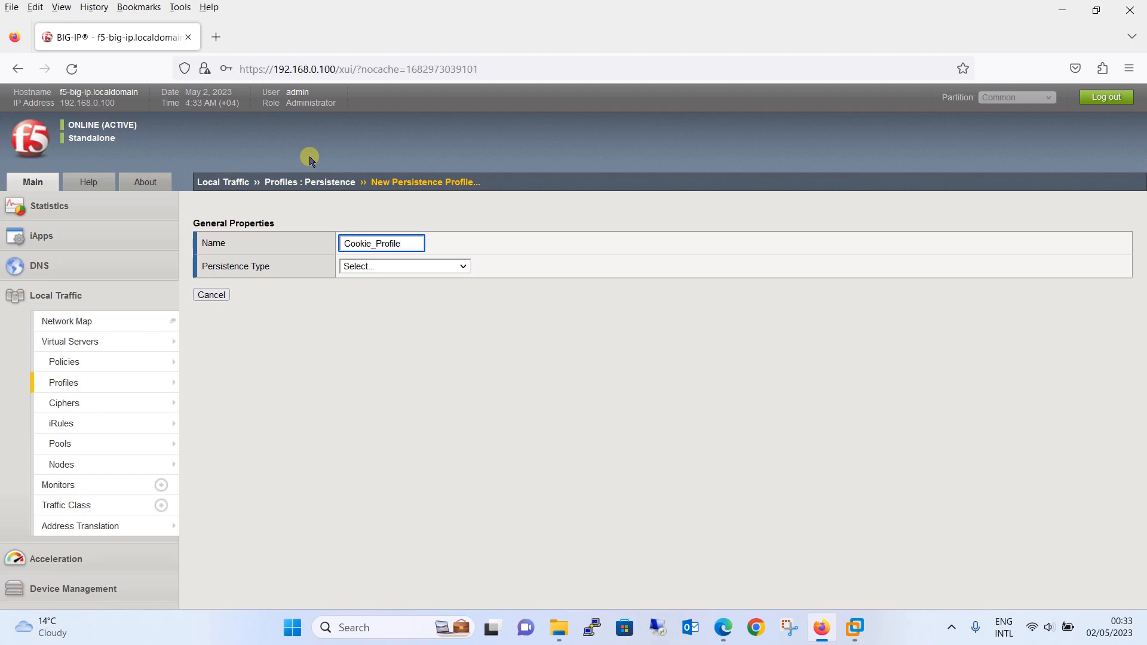
pyautogui.click(404, 265)
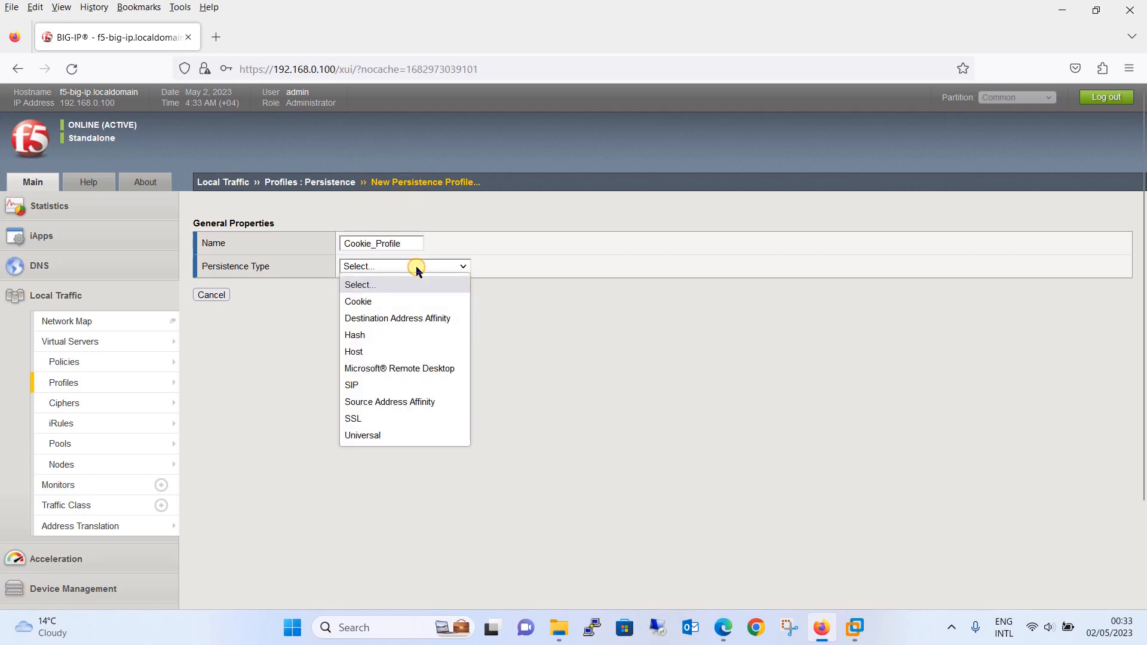
pyautogui.click(358, 301)
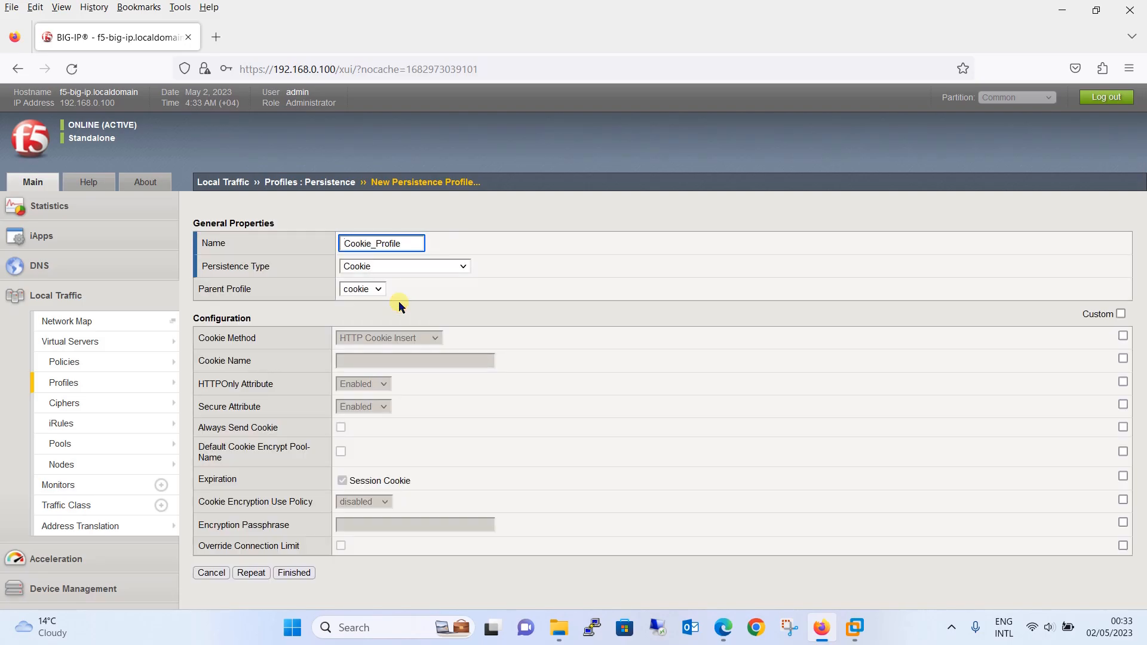
pyautogui.moveTo(1110, 316)
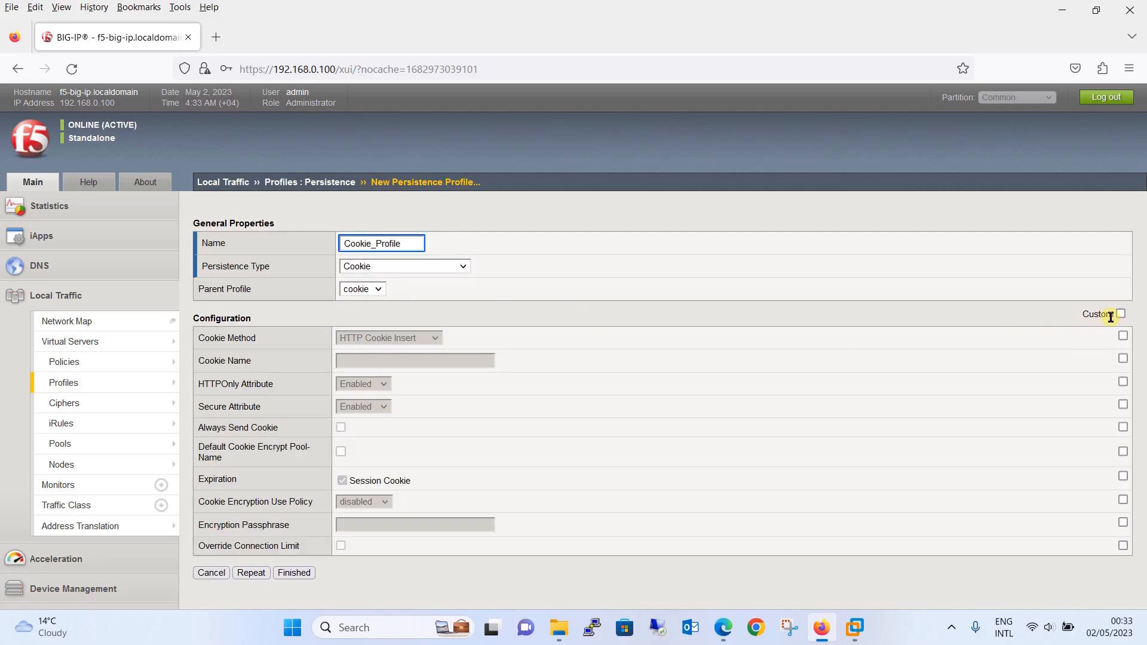
# - Enable the custom Cookie Method setting and choose HTTP Cookie Insert
pyautogui.click(1123, 335)
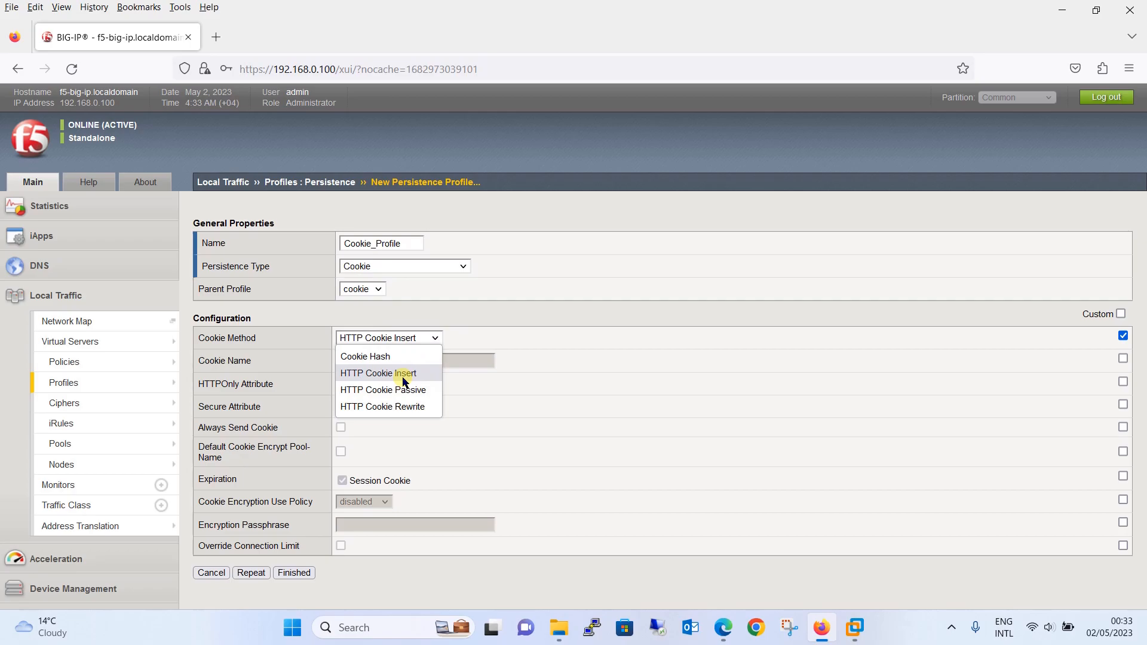
pyautogui.moveTo(403, 390)
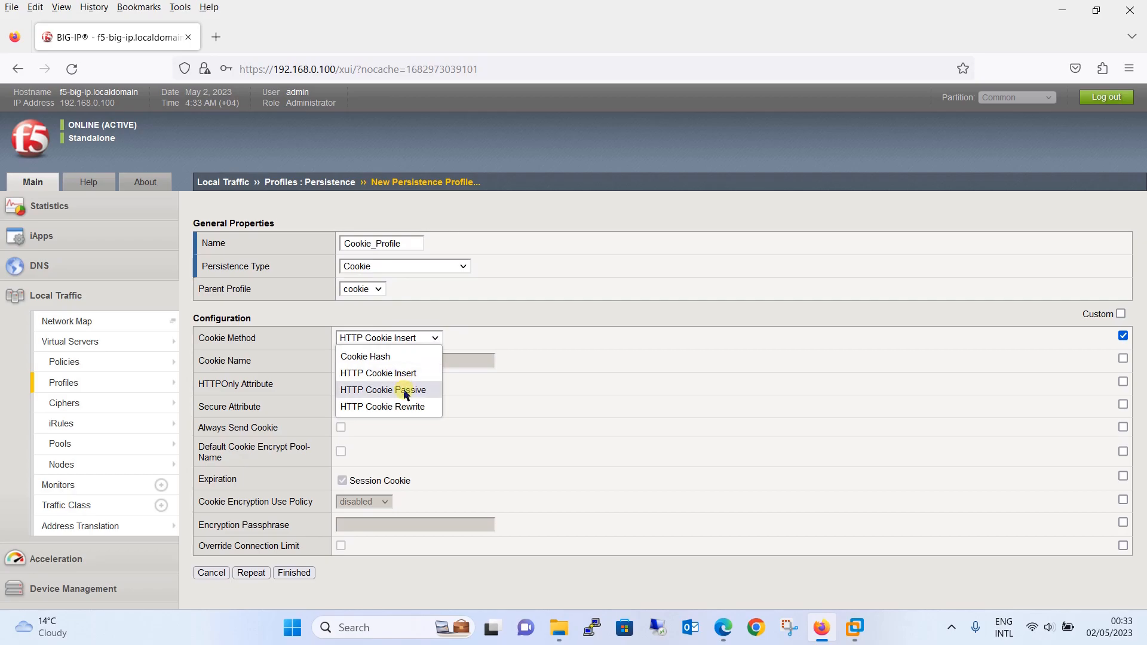
pyautogui.moveTo(406, 410)
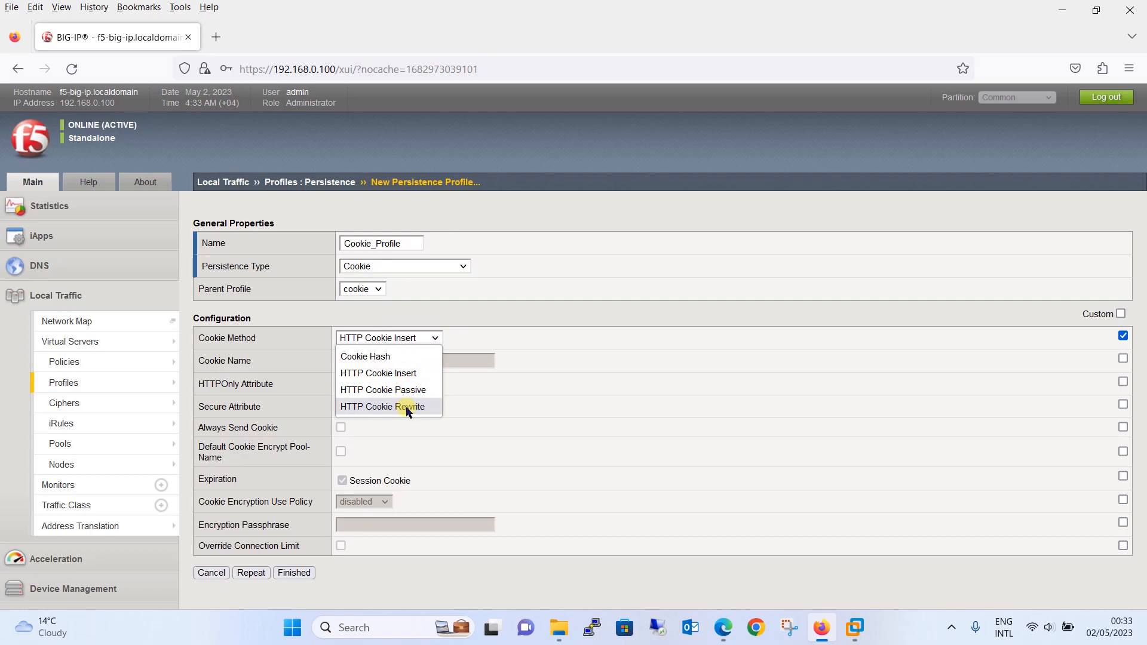
pyautogui.moveTo(387, 373)
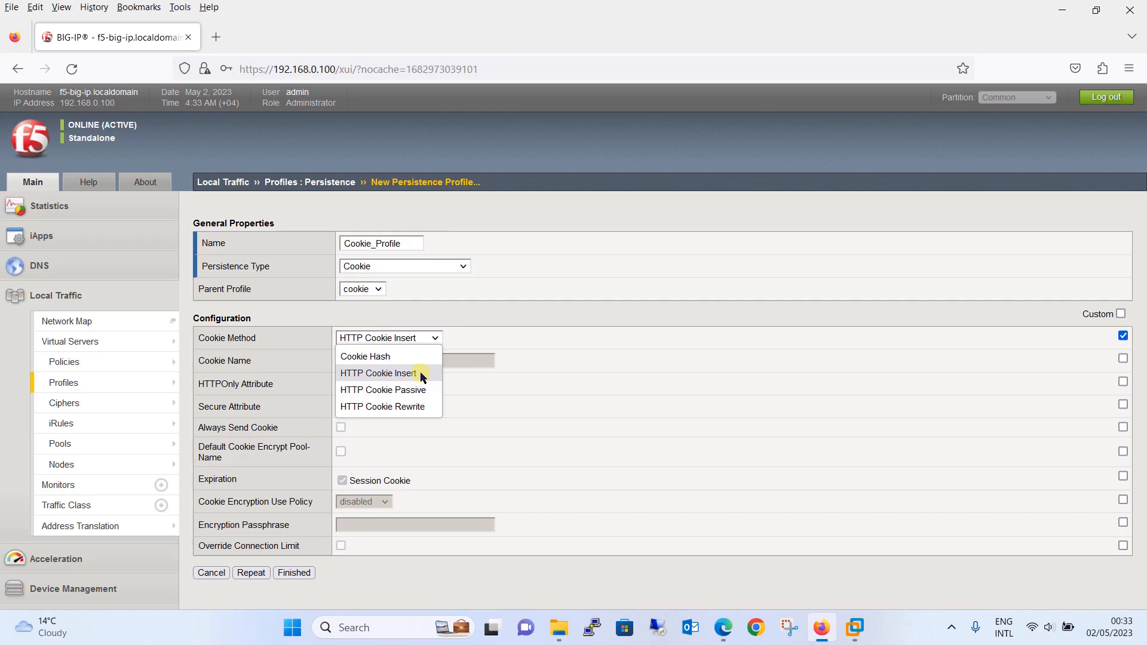
pyautogui.moveTo(382, 389)
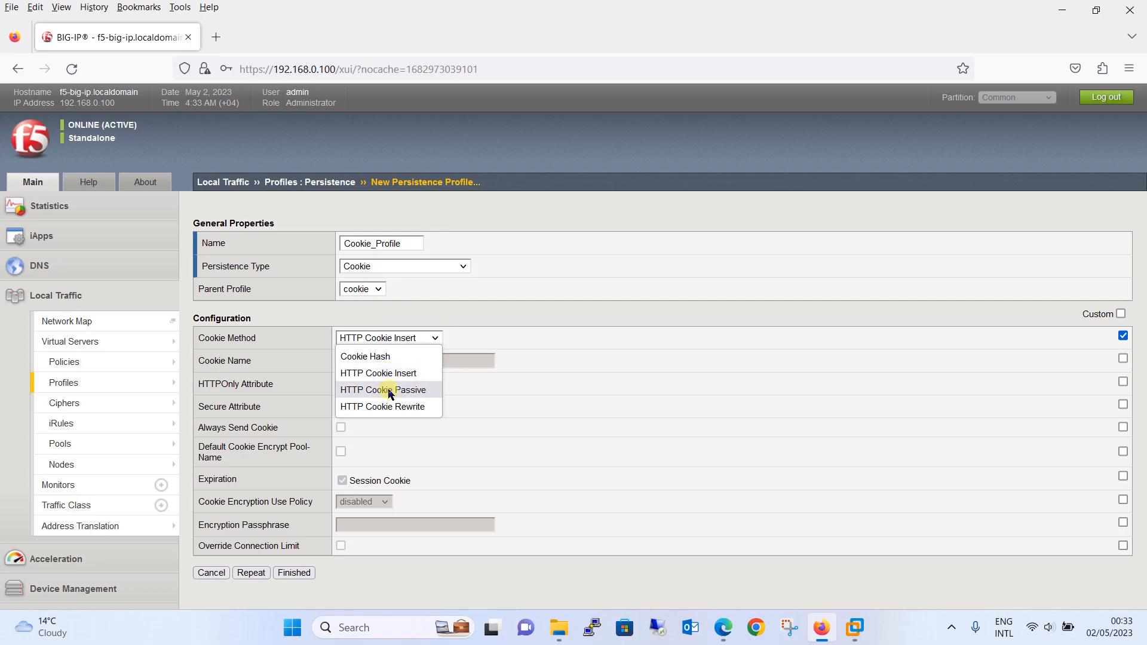
pyautogui.moveTo(388, 373)
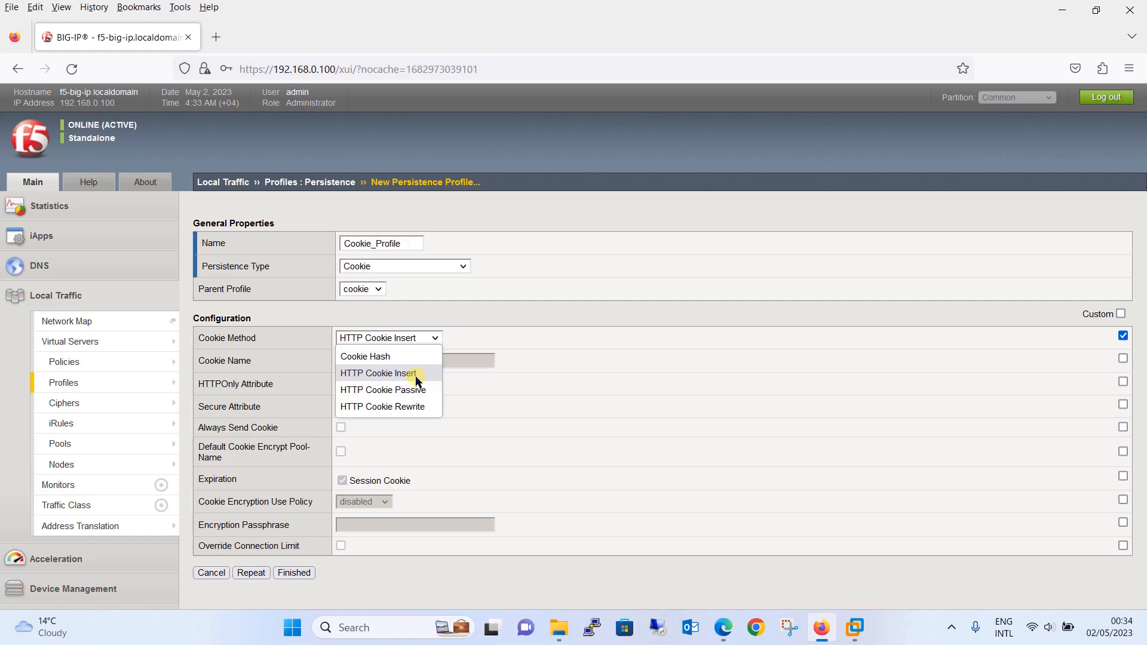
pyautogui.click(378, 372)
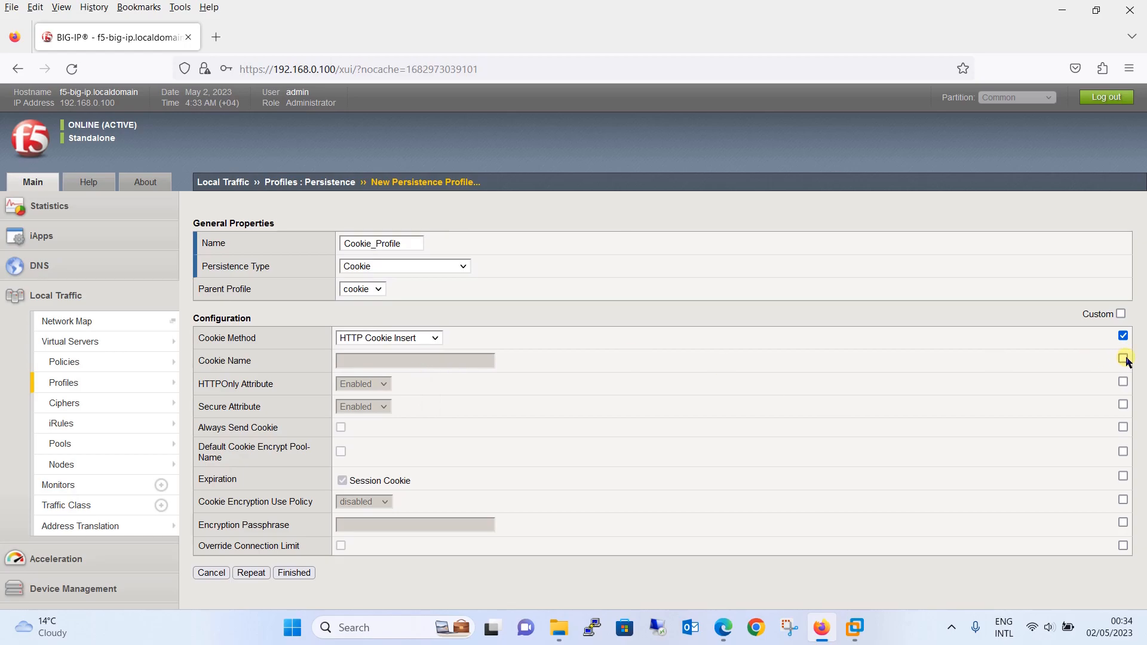
# - Set the custom cookie name 'Server1-Application-Cookie' and enable Always Send Cookie
pyautogui.click(1123, 359)
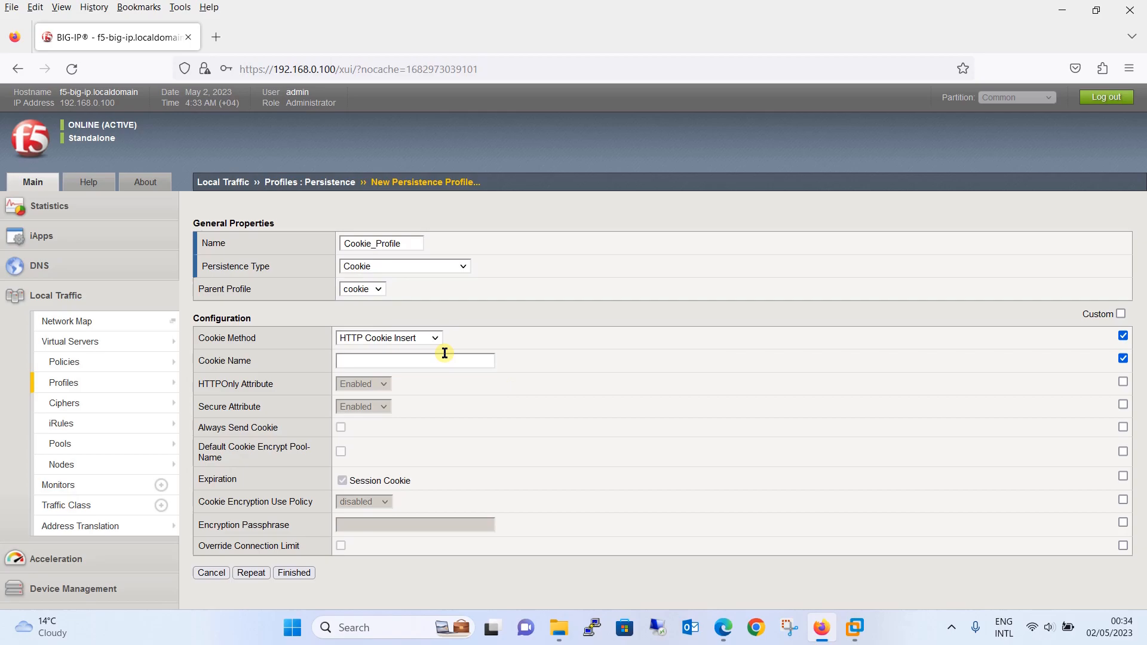
pyautogui.click(414, 360)
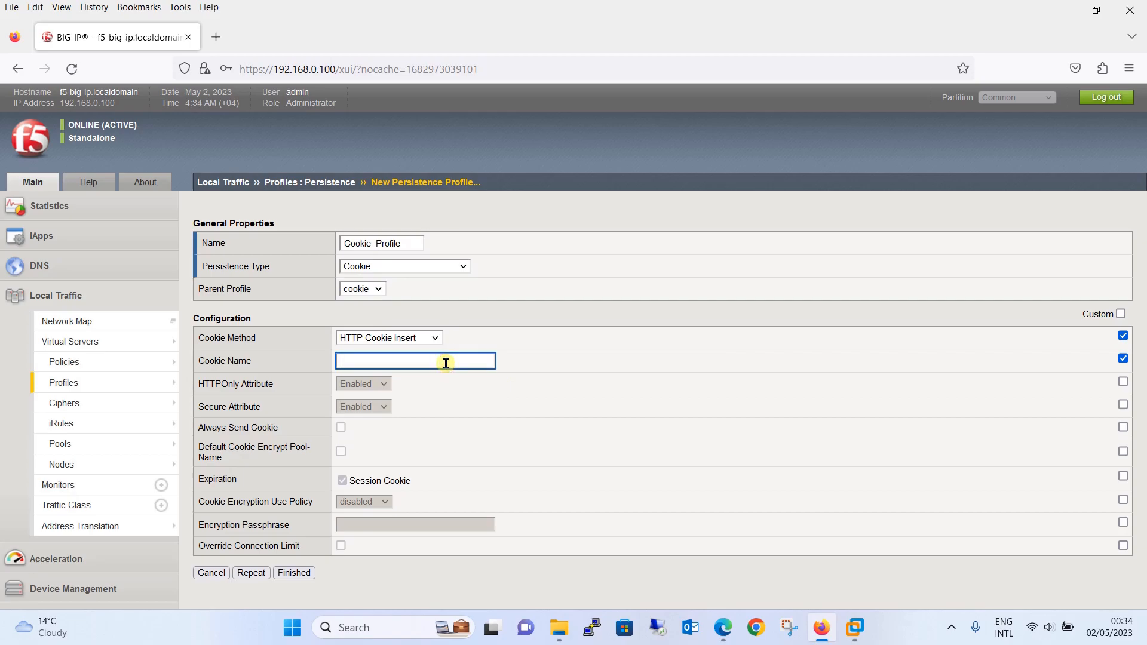
pyautogui.write('Server')
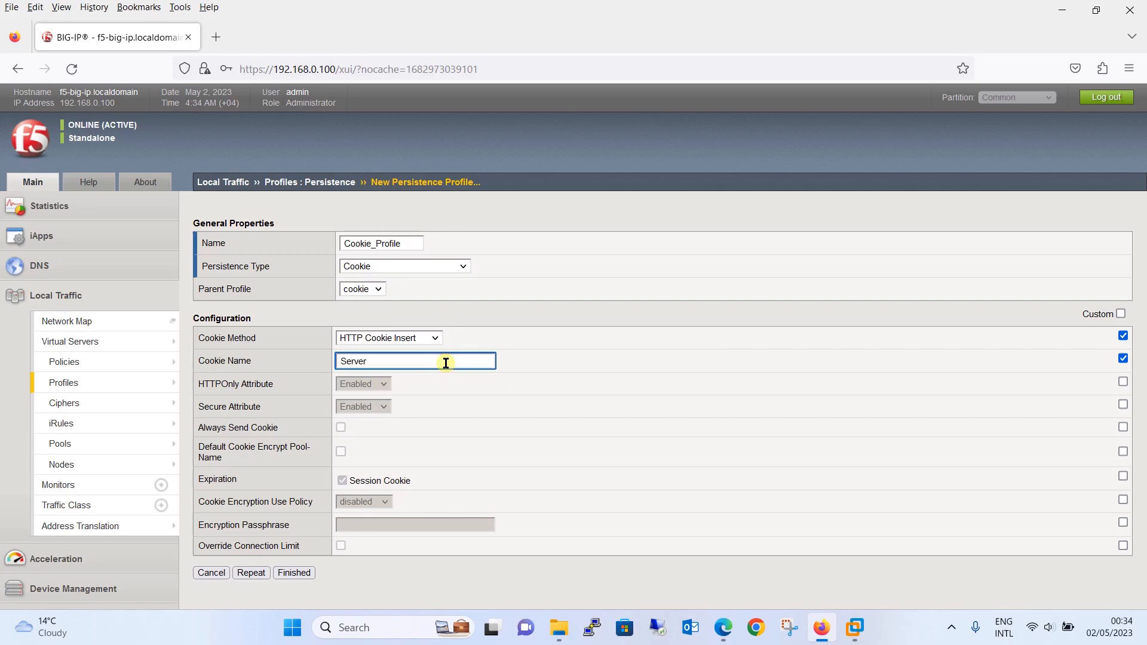
pyautogui.write('1')
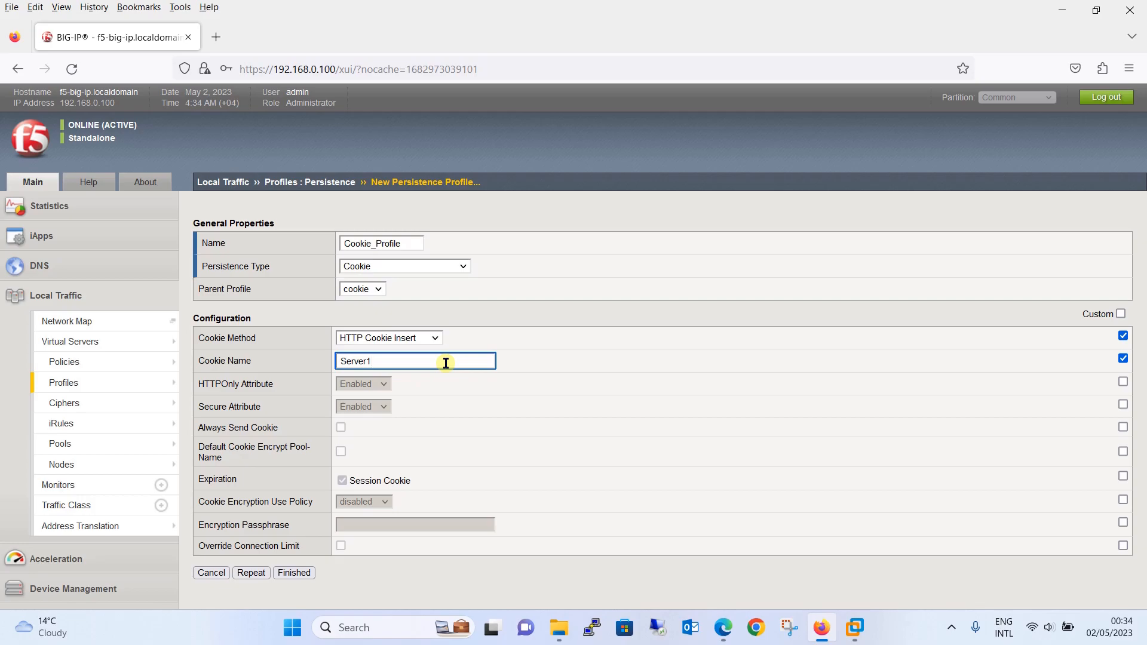
pyautogui.write('-Applica')
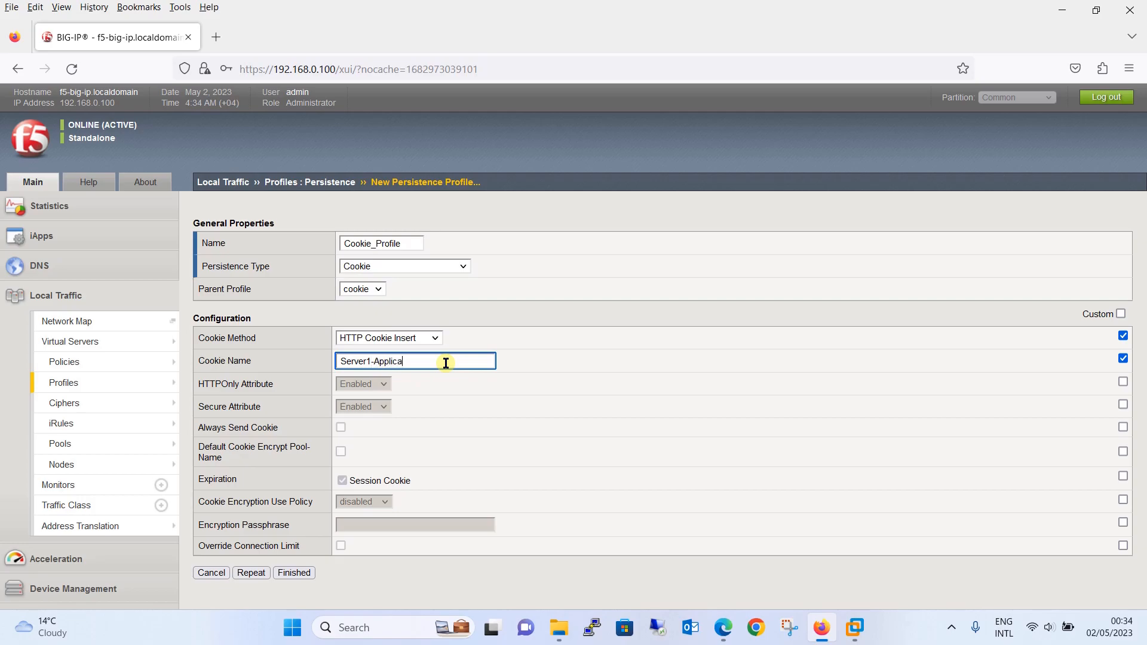
pyautogui.write('tion')
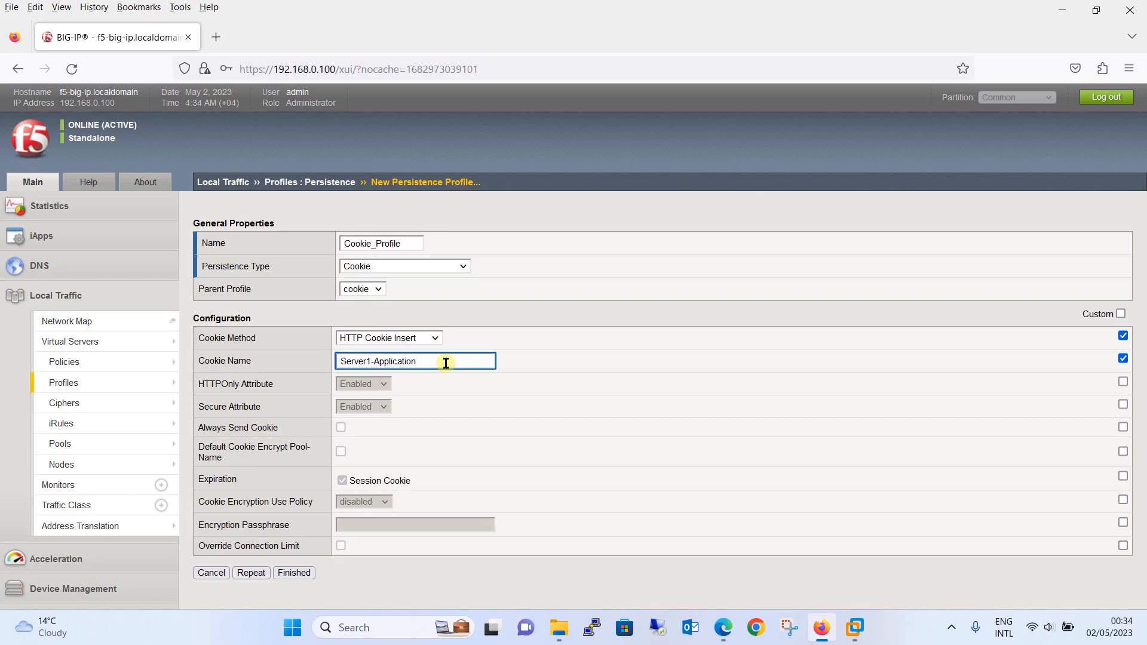
pyautogui.write('-Cookie')
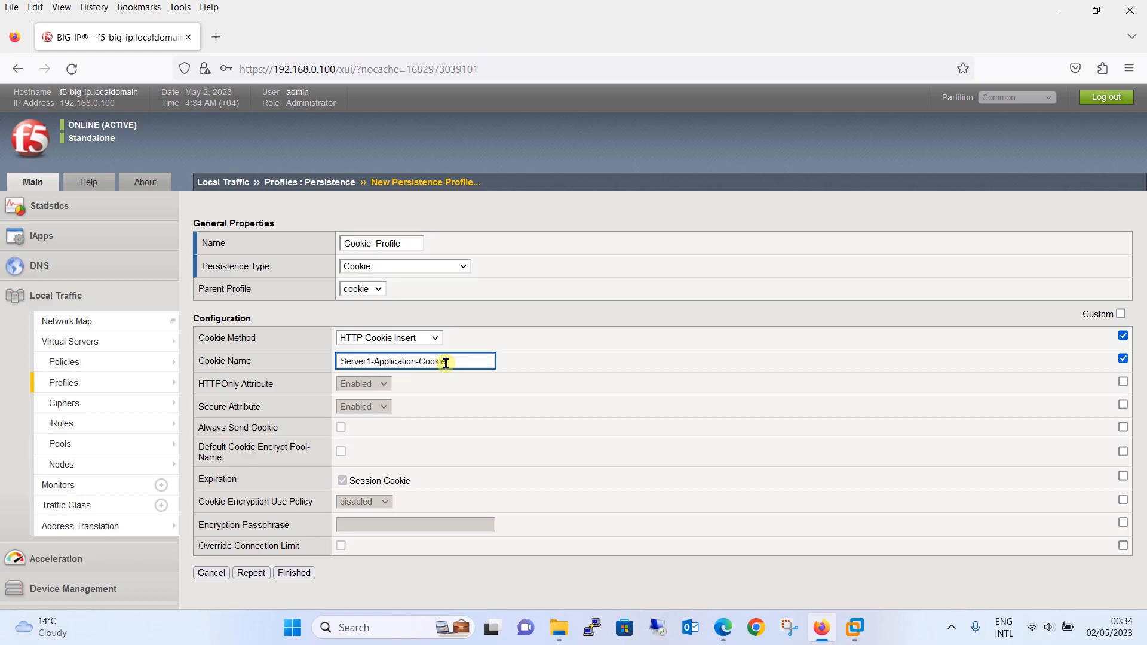
pyautogui.moveTo(528, 355)
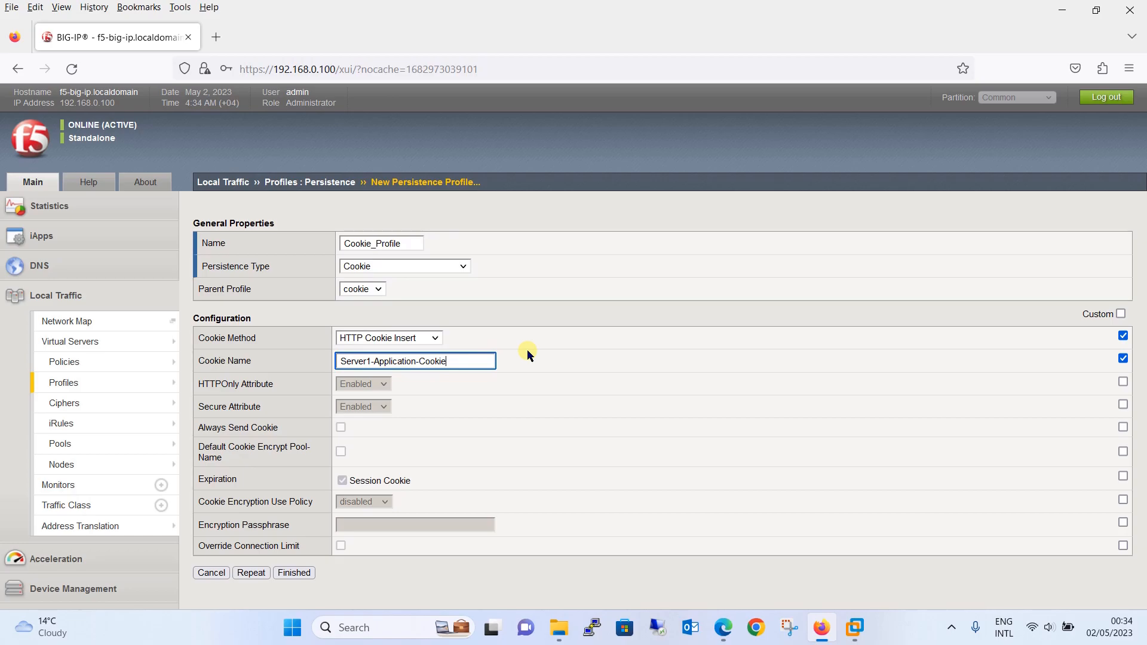
pyautogui.moveTo(711, 417)
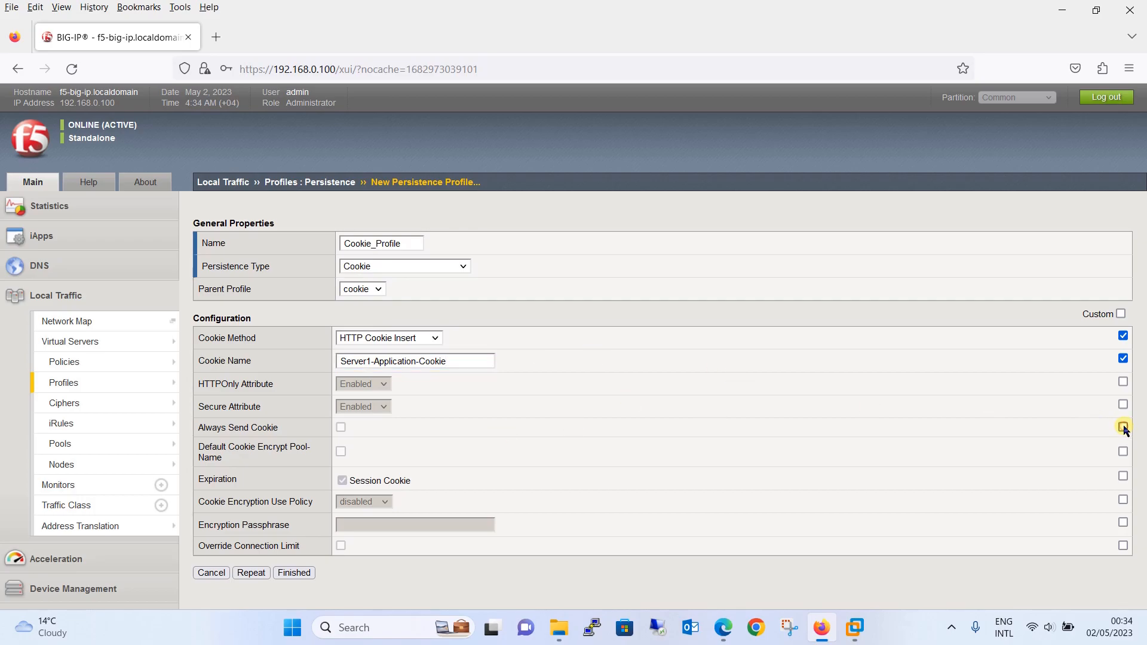
pyautogui.click(1123, 427)
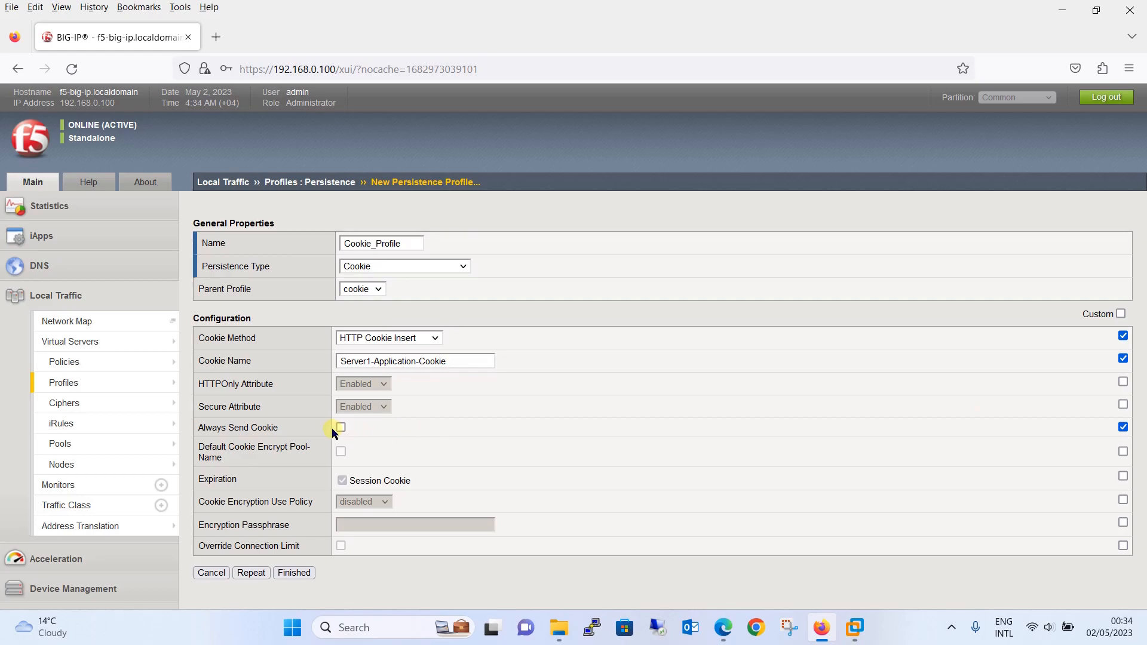
pyautogui.click(340, 427)
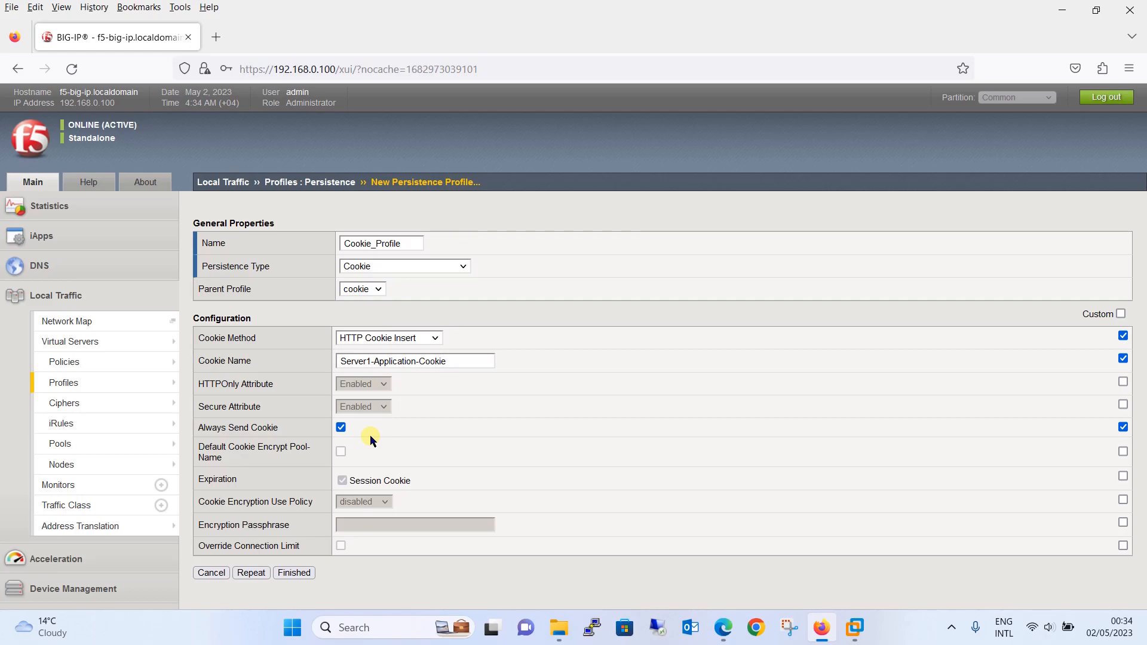
pyautogui.moveTo(476, 508)
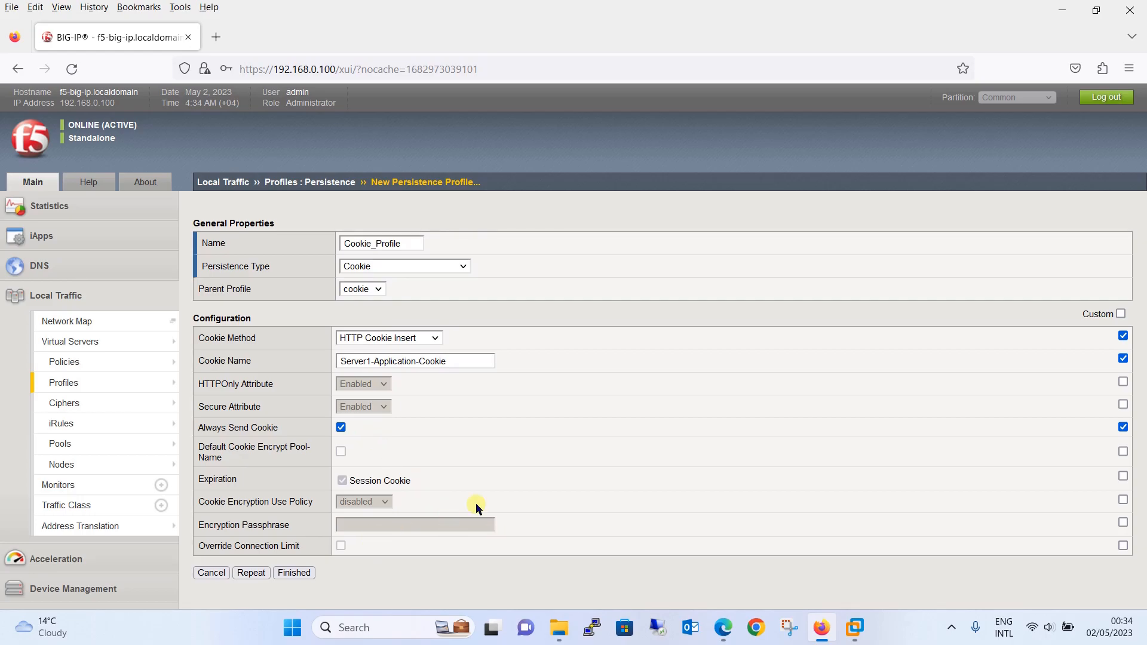
pyautogui.moveTo(524, 528)
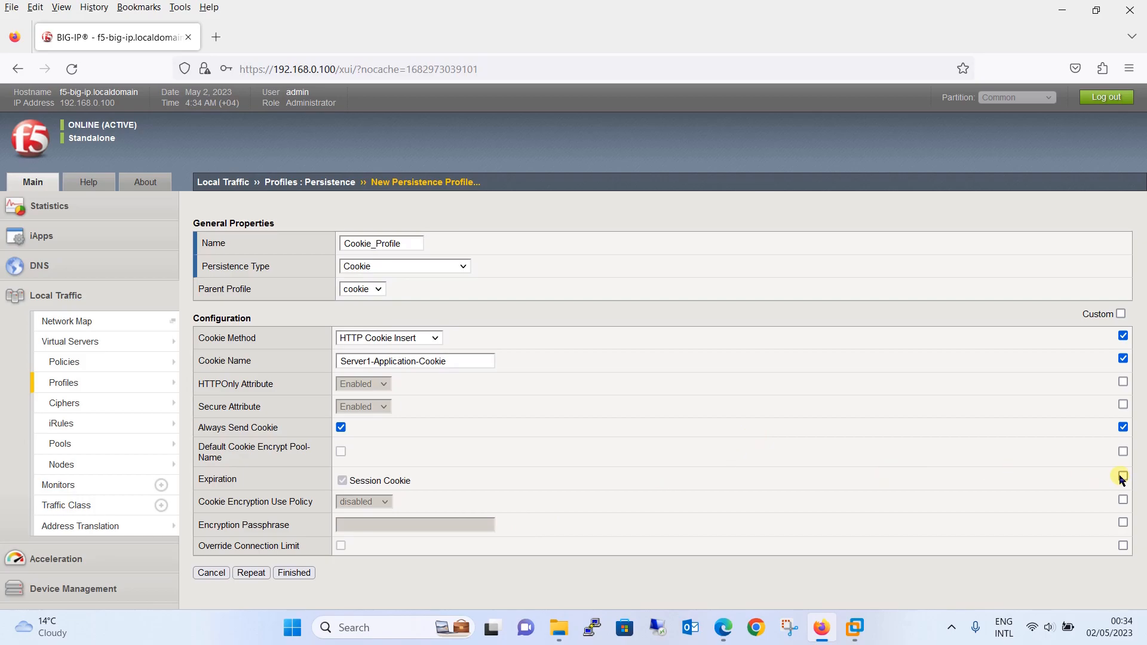
# - Replace the session-only cookie with a 2-hour expiration
pyautogui.click(341, 481)
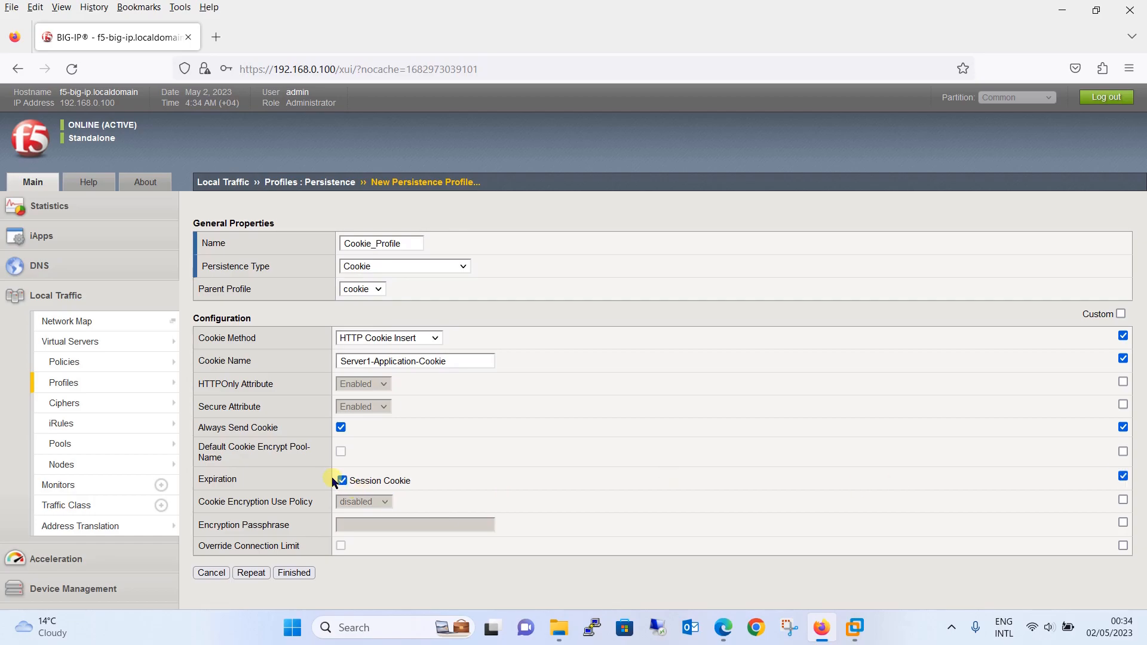
pyautogui.click(340, 480)
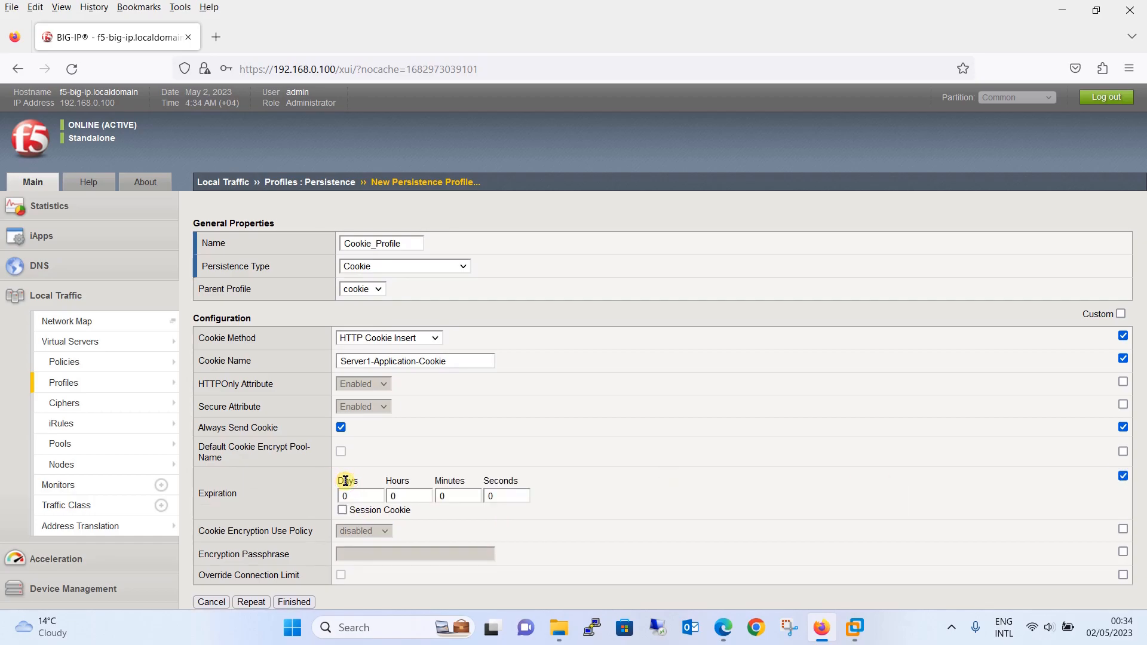
pyautogui.click(408, 495)
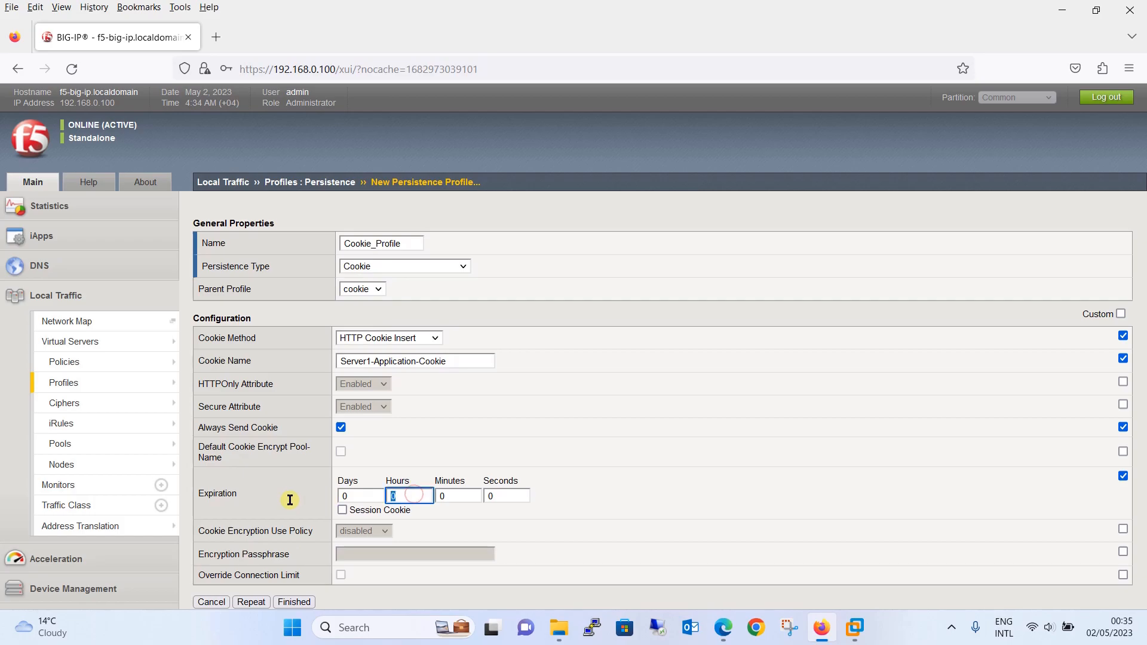
pyautogui.write('2')
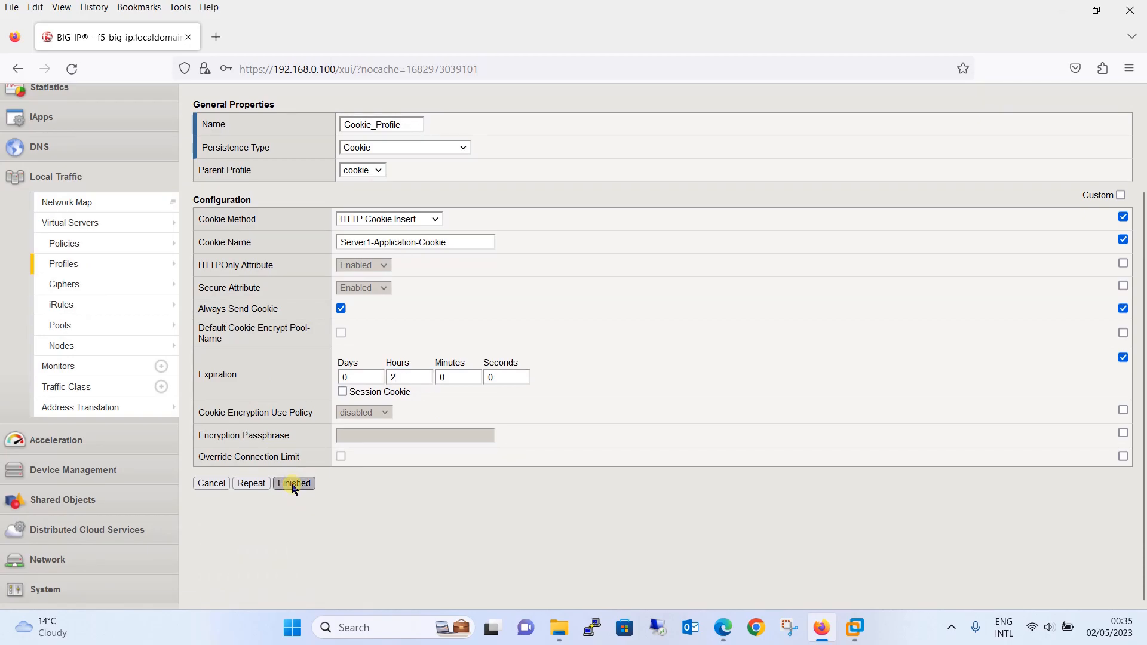
# - Finish creating Cookie_Profile so it joins the persistence profiles list
pyautogui.click(293, 483)
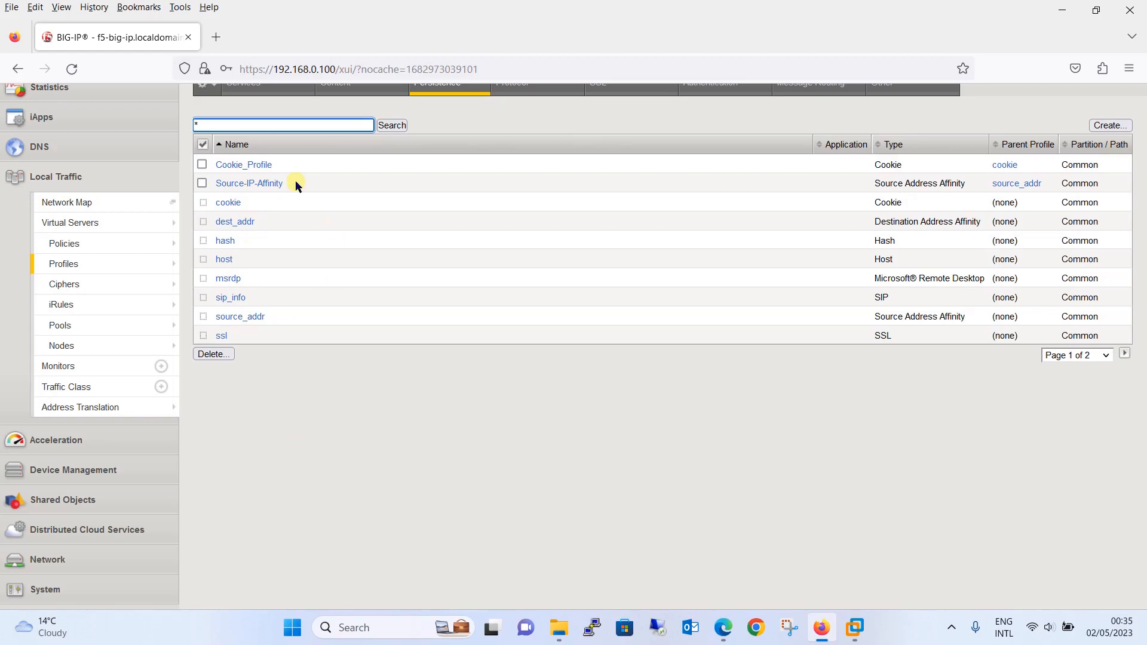
pyautogui.moveTo(244, 165)
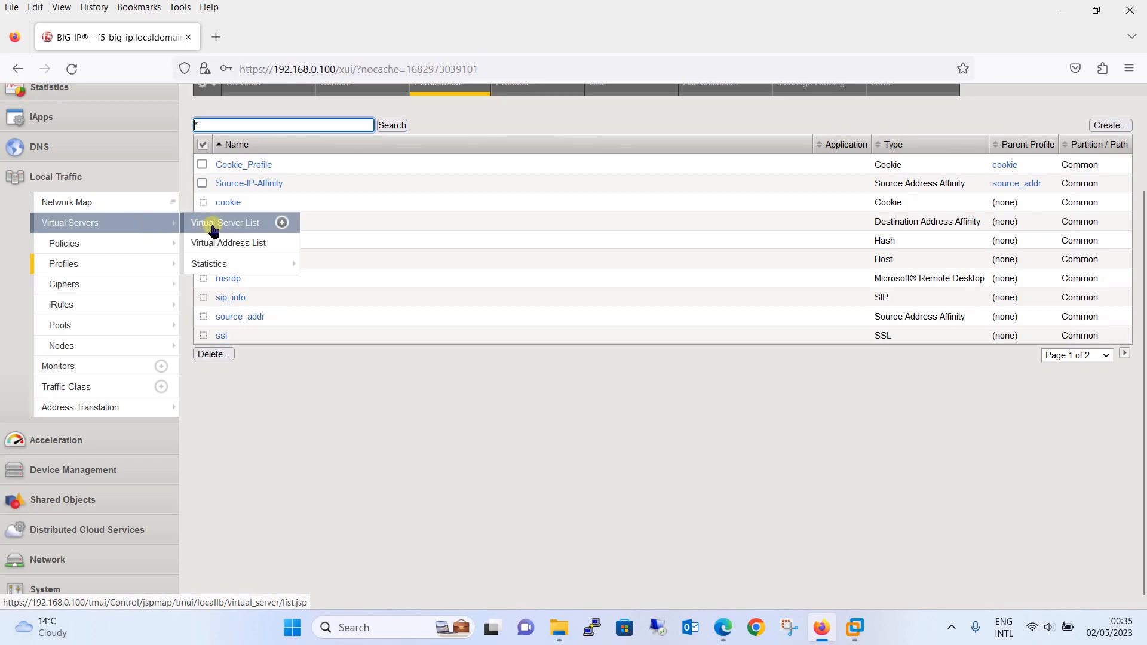
# - Open Virtual-WebServer from the Virtual Server List
pyautogui.click(225, 223)
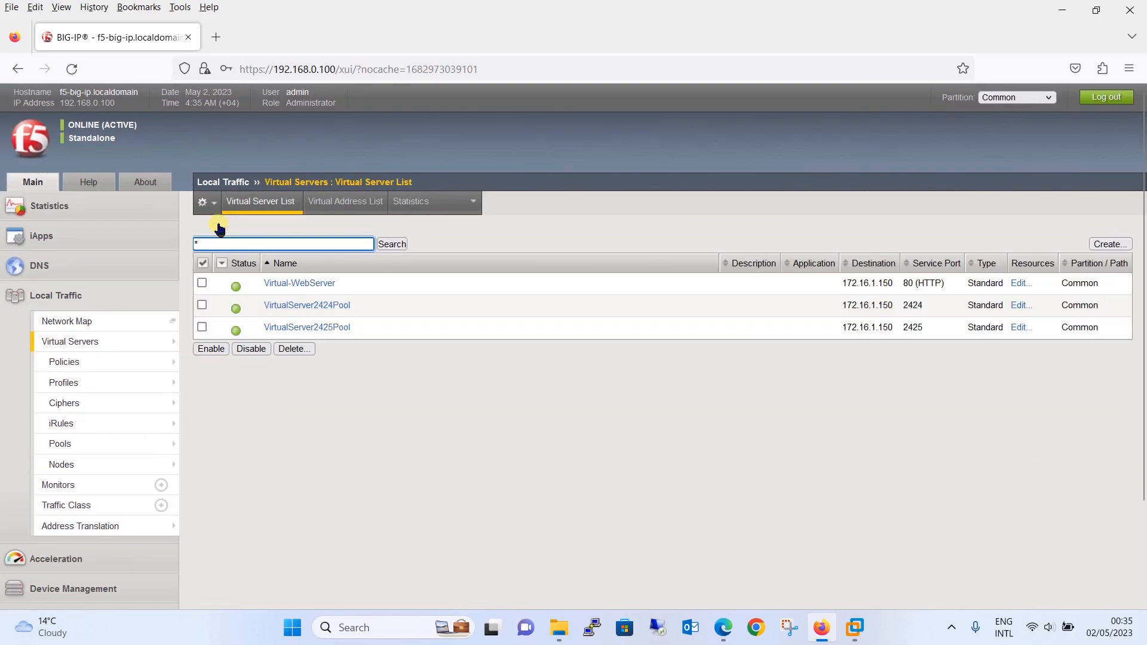
pyautogui.moveTo(299, 283)
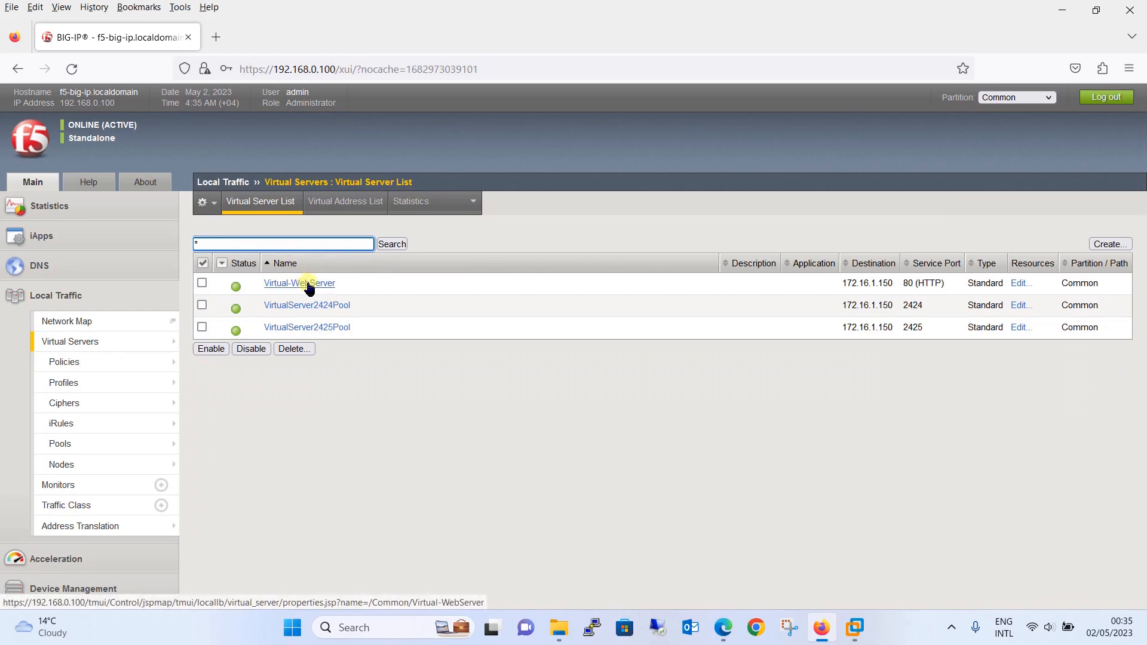
pyautogui.click(299, 283)
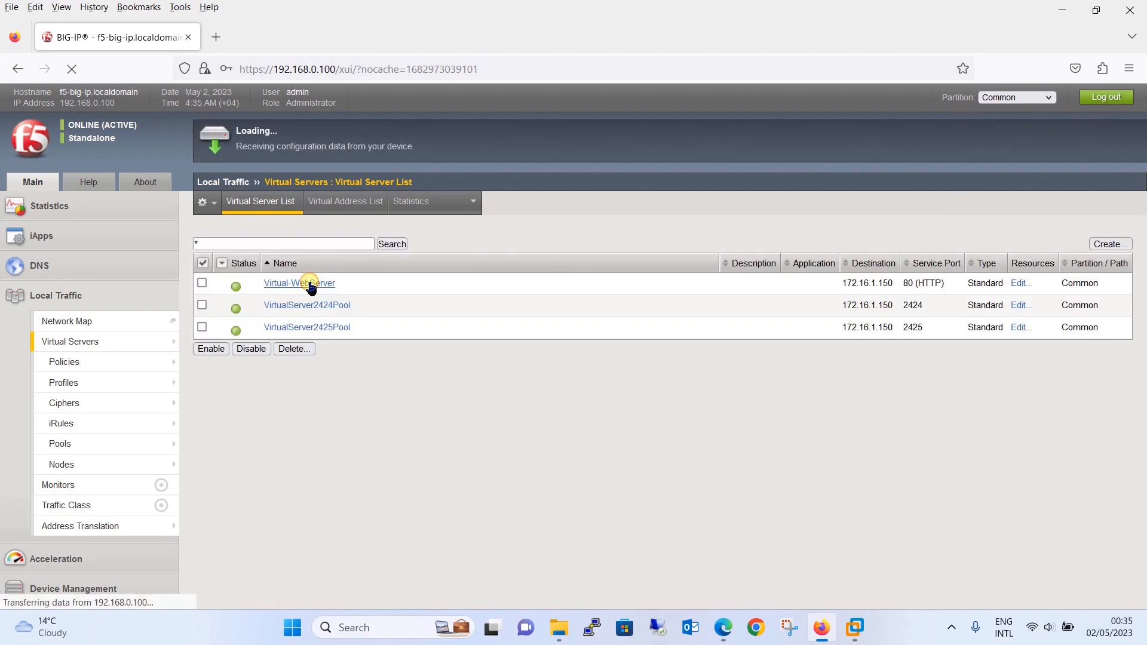
pyautogui.click(299, 284)
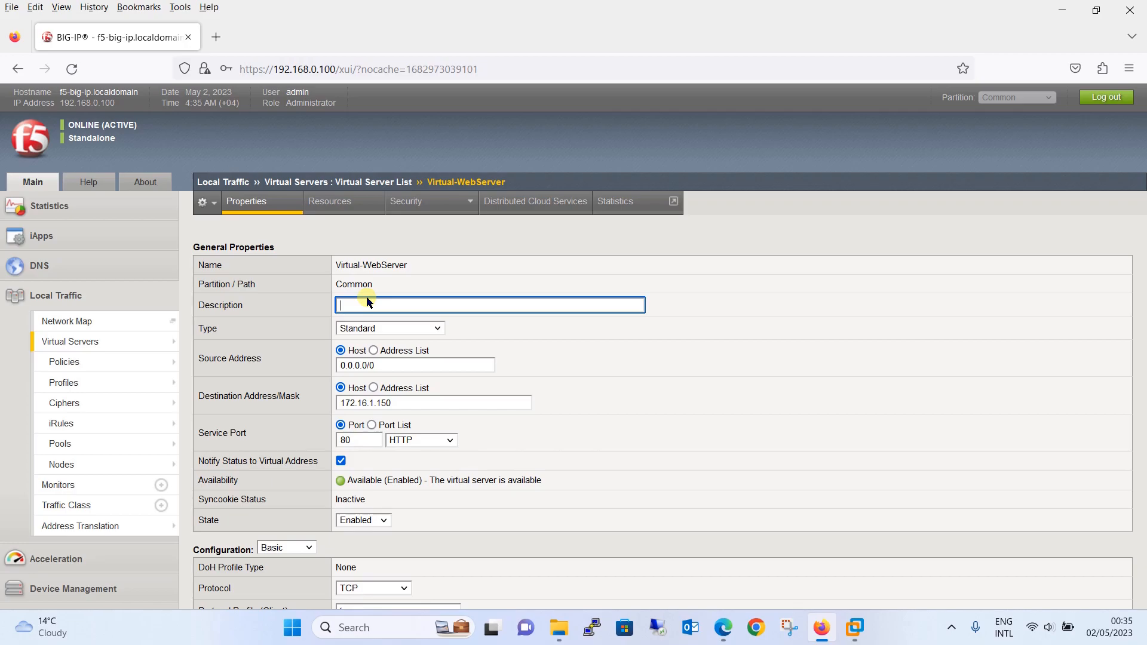
# - Set HTTP Profile (Client) to http, leave SSL profiles unassigned, and submit
pyautogui.scroll(-3)
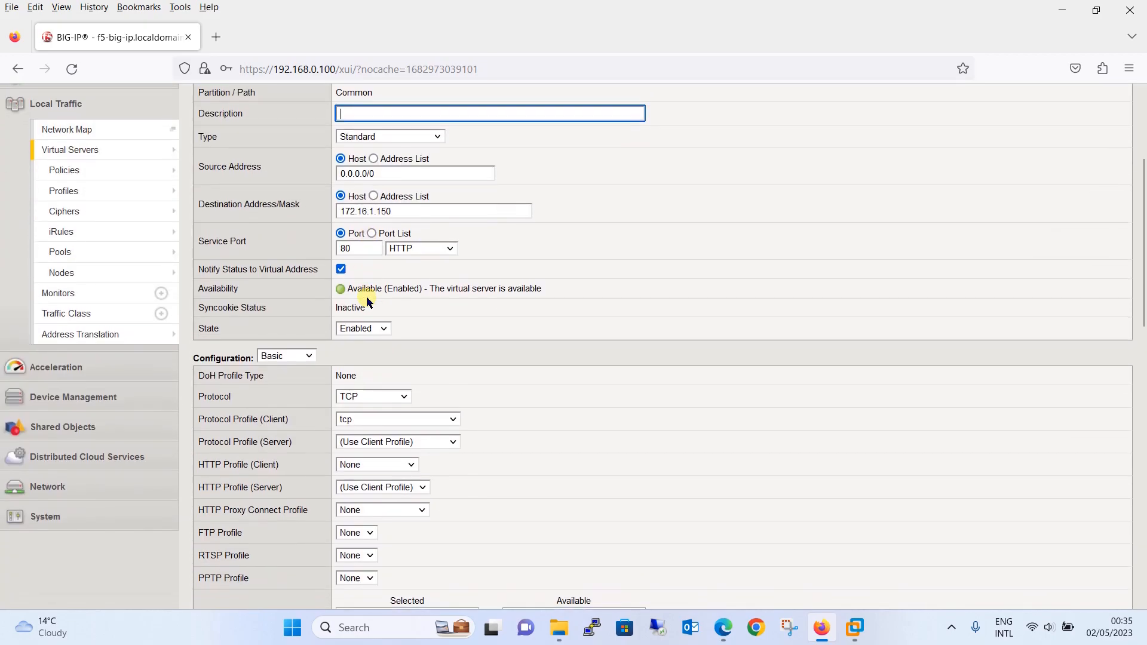
pyautogui.scroll(-3)
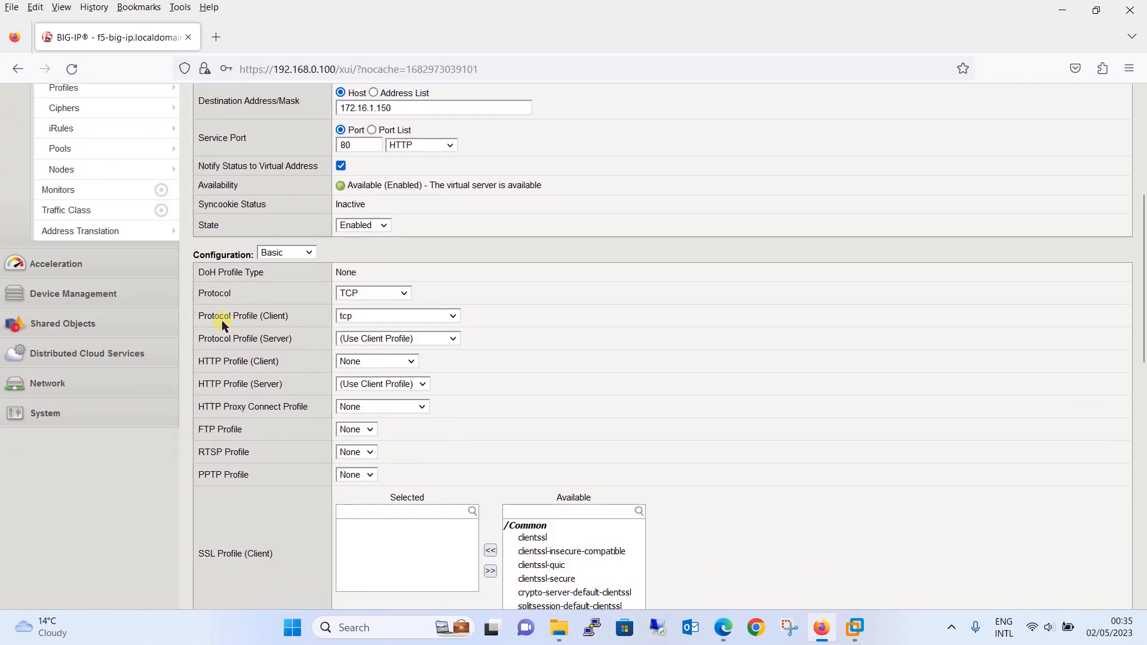
pyautogui.moveTo(318, 373)
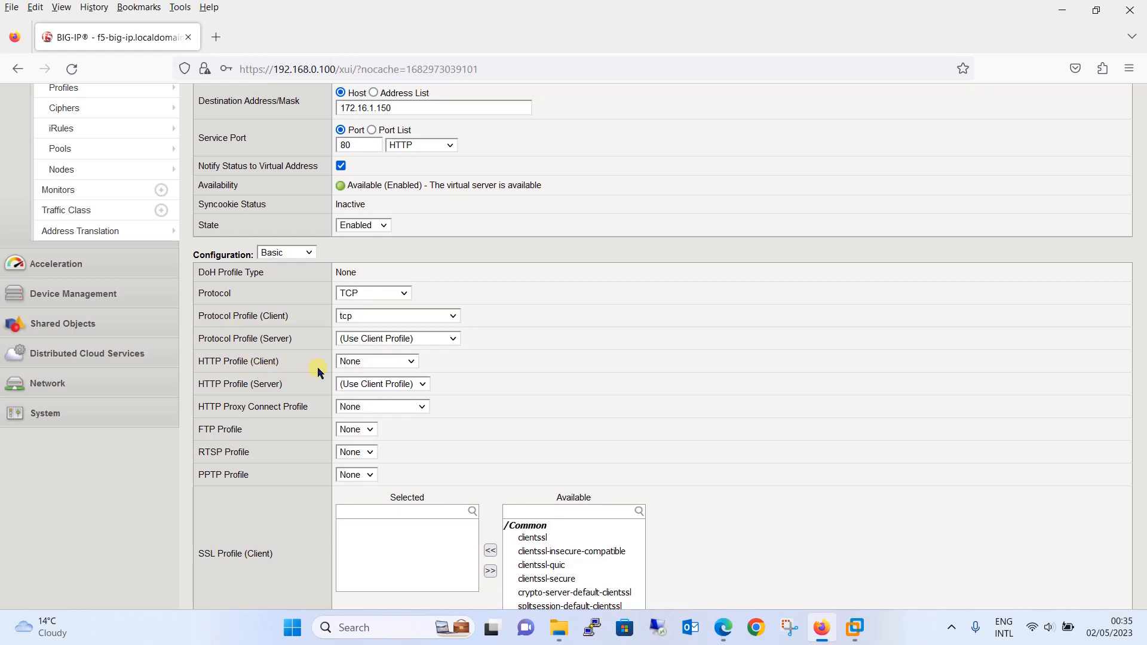
pyautogui.click(375, 361)
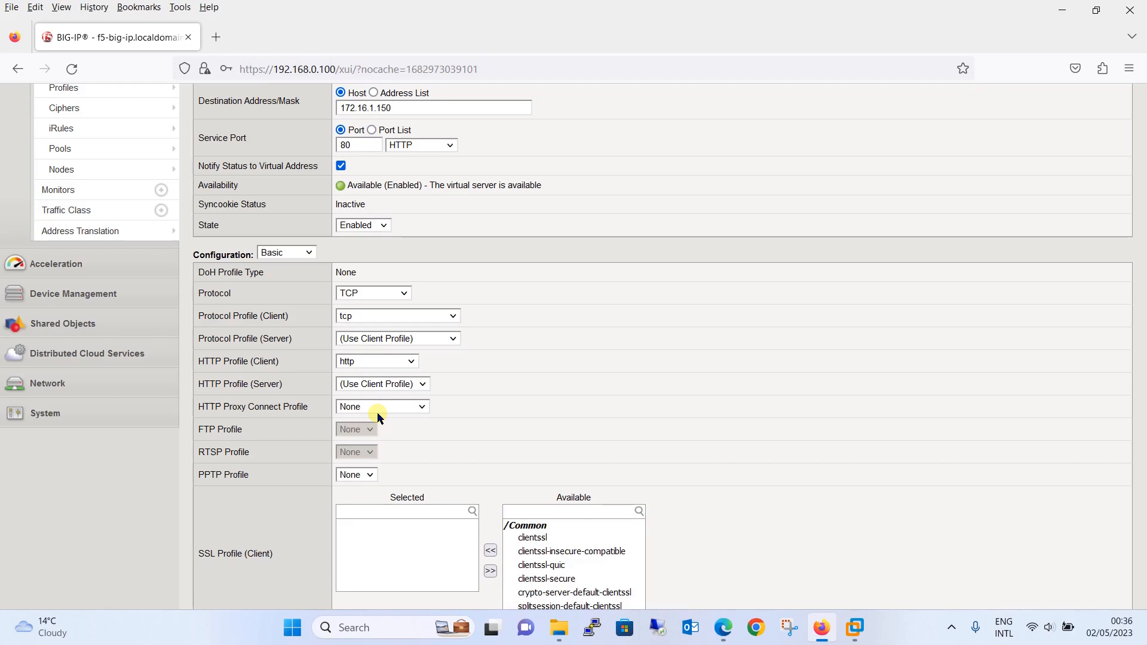
pyautogui.moveTo(570, 469)
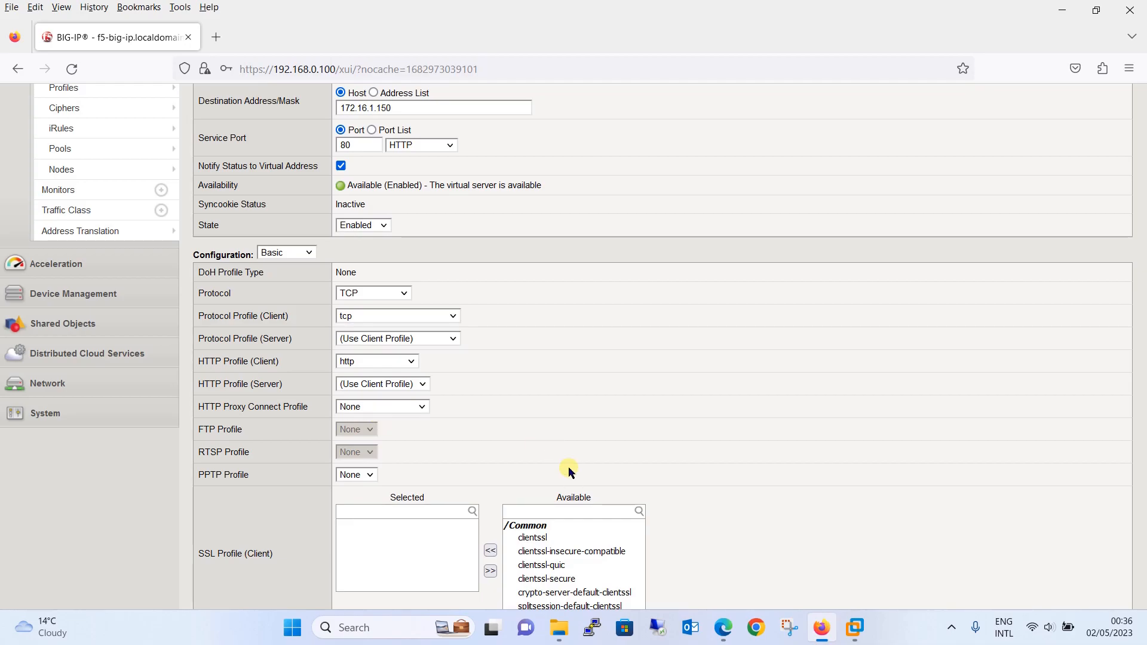
pyautogui.scroll(-3)
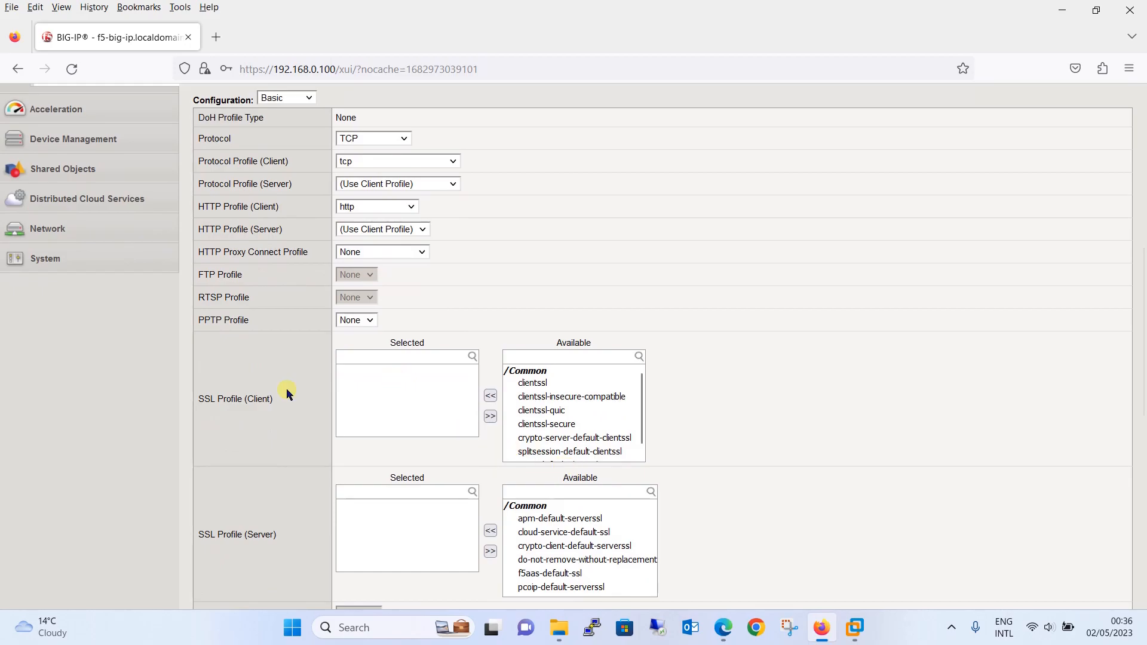
pyautogui.click(532, 382)
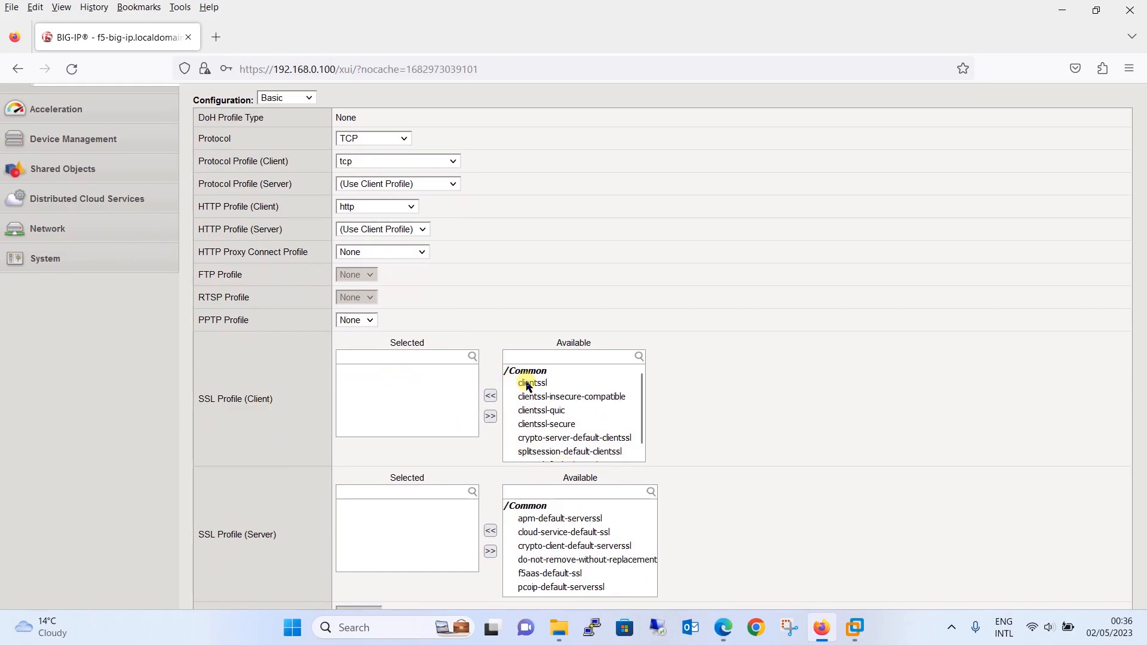
pyautogui.click(531, 382)
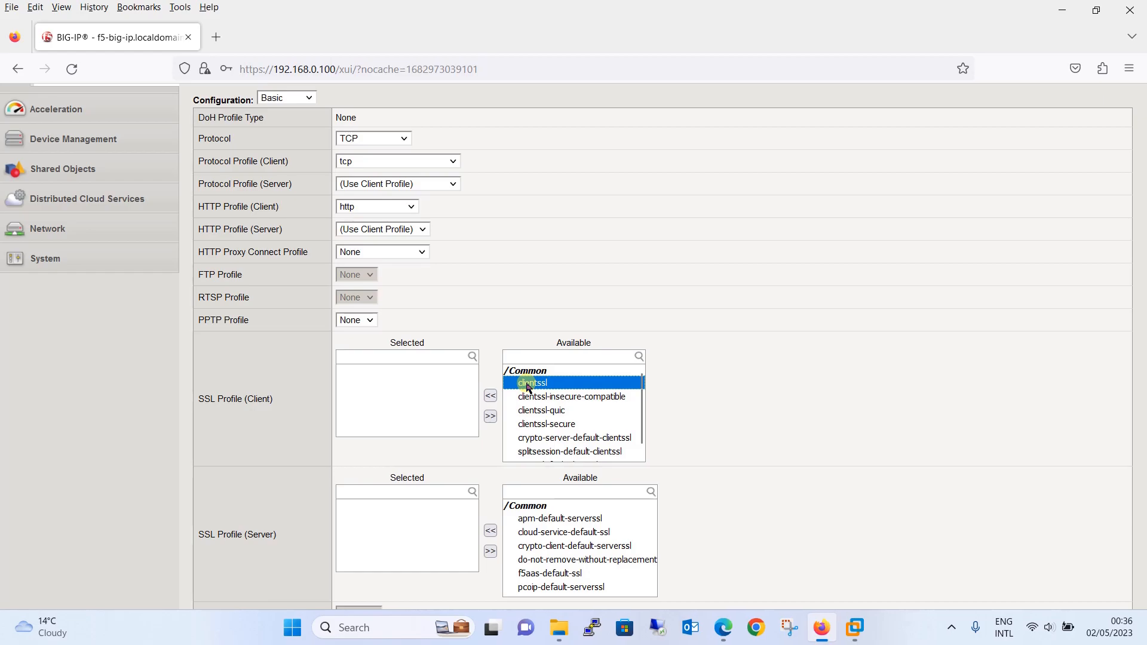
pyautogui.moveTo(708, 437)
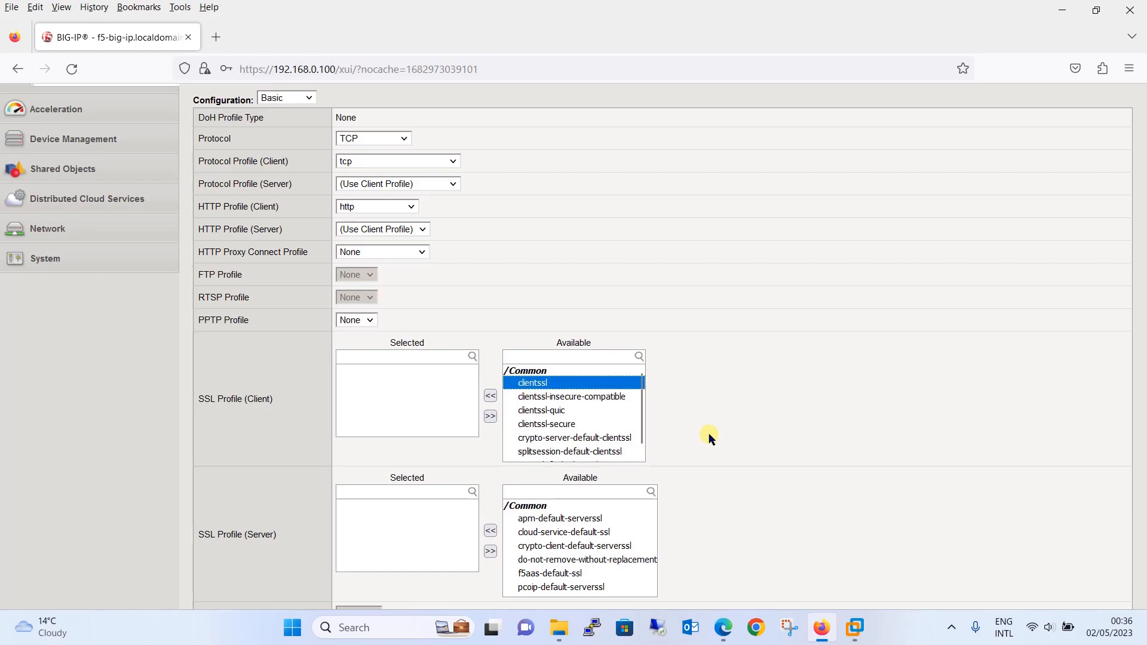
pyautogui.scroll(-3)
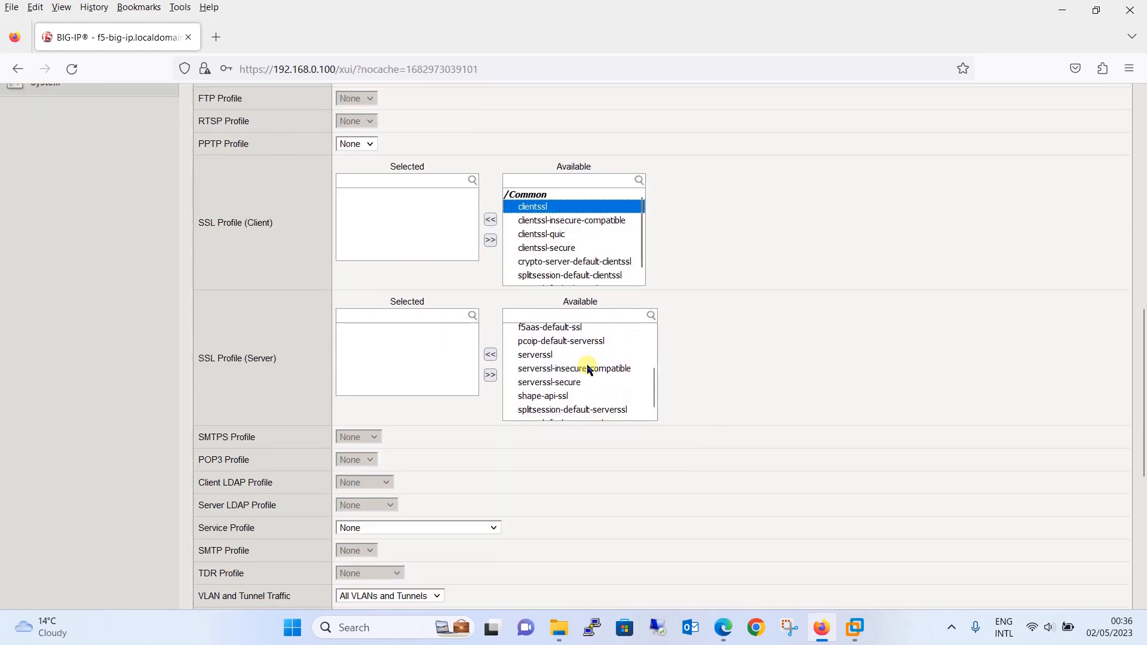
pyautogui.moveTo(449, 359)
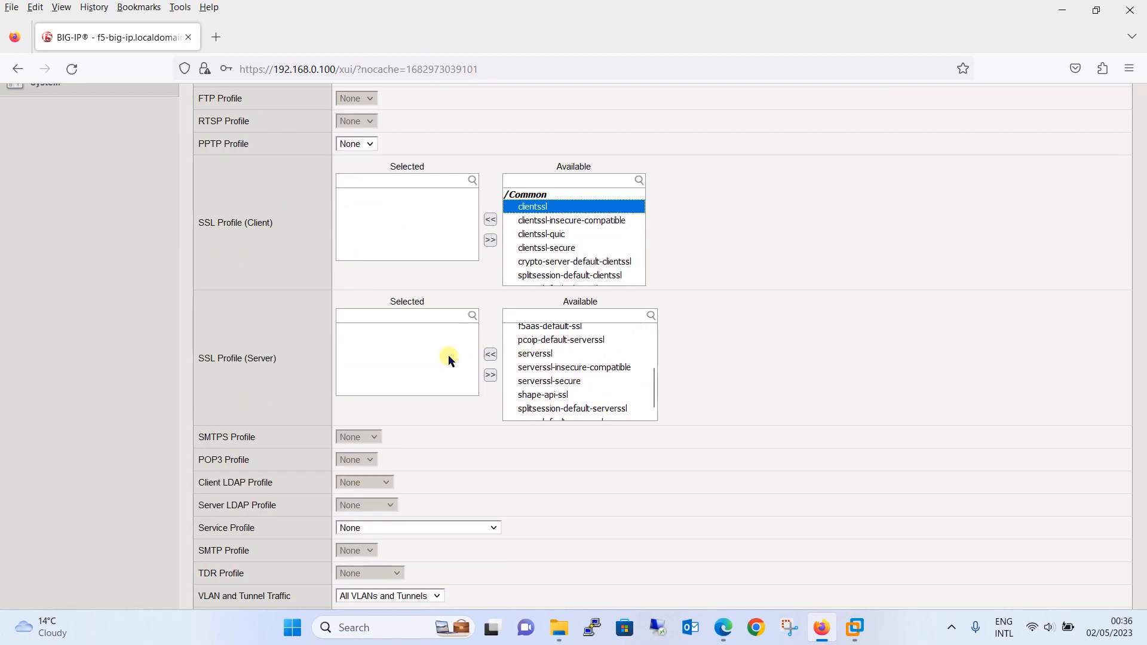
pyautogui.moveTo(531, 358)
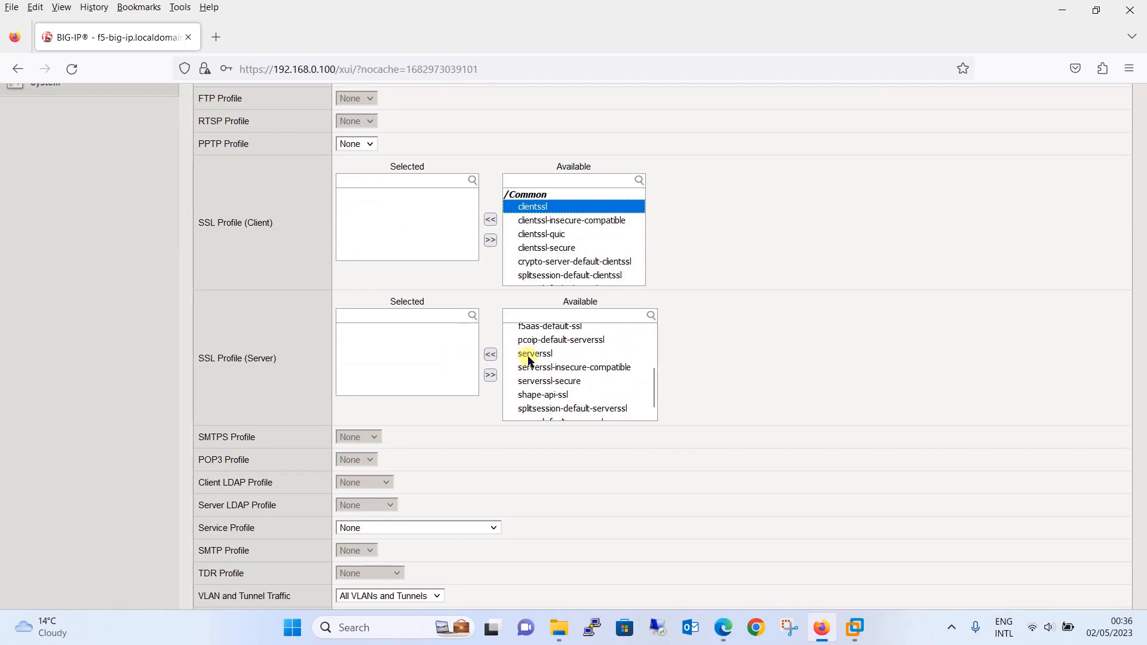
pyautogui.scroll(3)
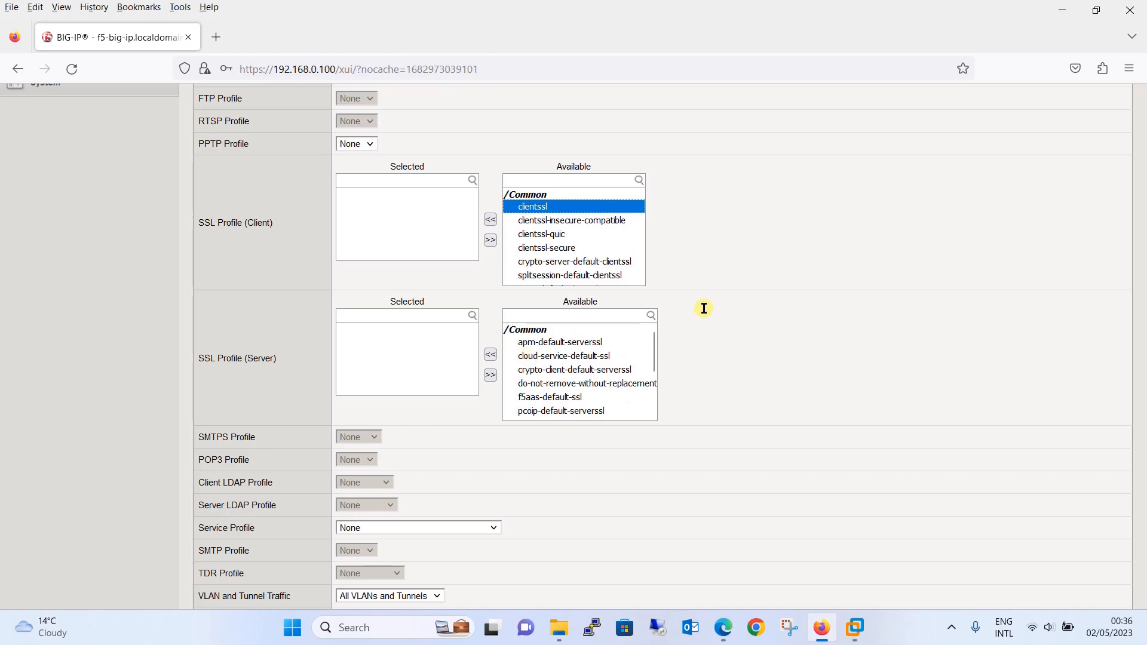
pyautogui.scroll(3)
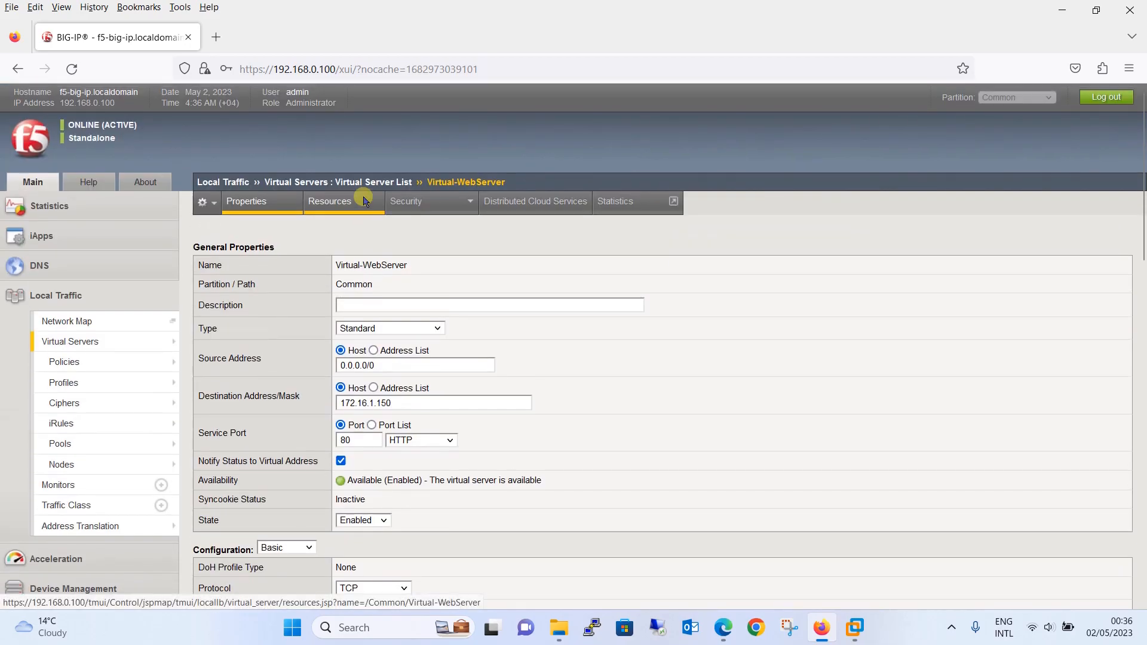
pyautogui.scroll(-3)
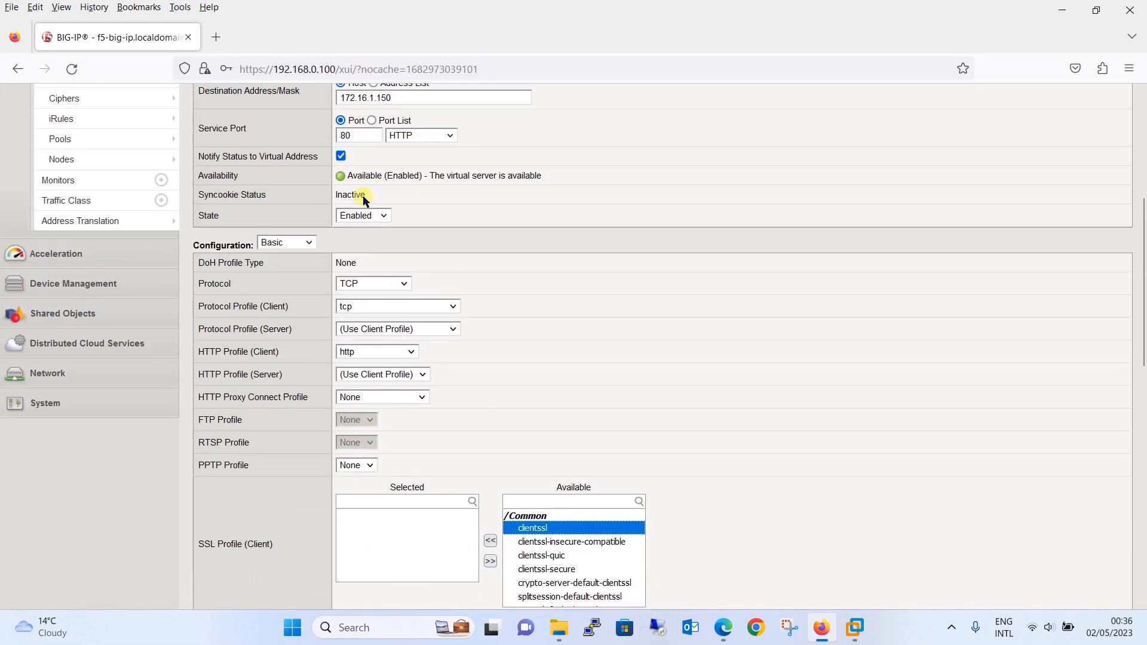
pyautogui.click(211, 588)
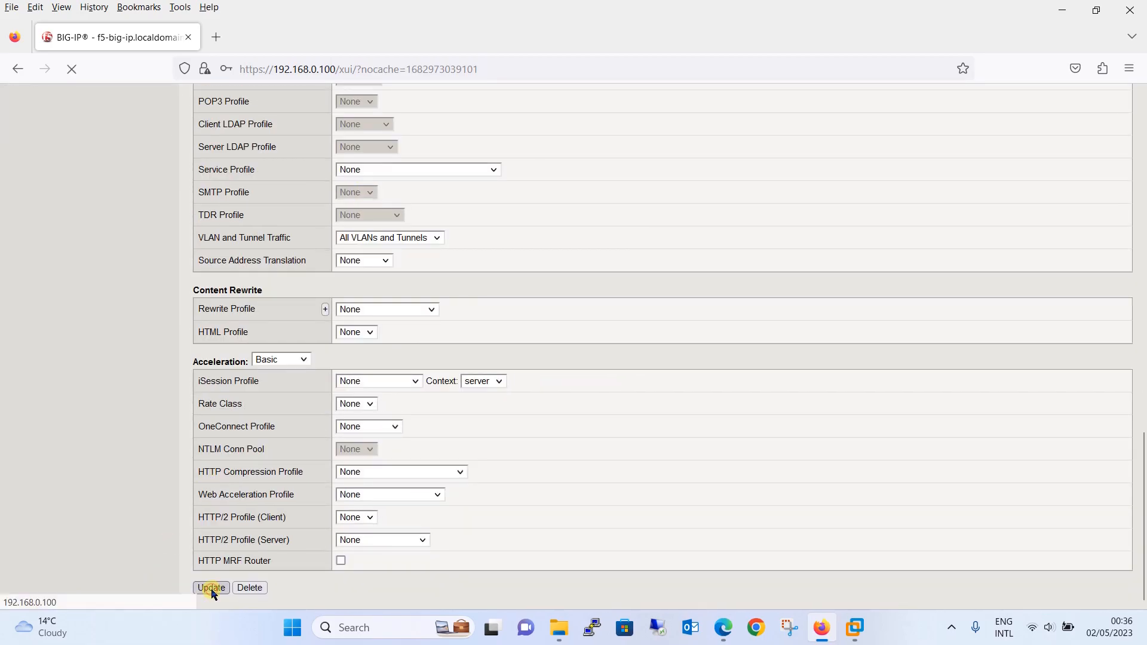
# - Confirm the Update so Virtual-WebServer's http profile change saves and reloads
pyautogui.click(211, 588)
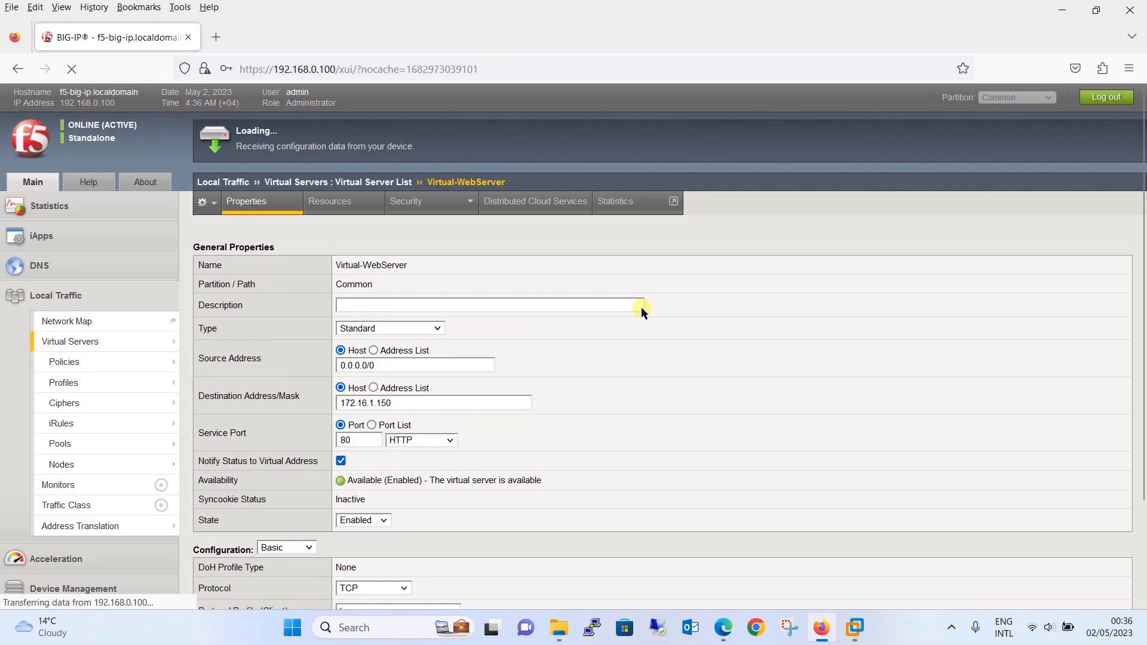
pyautogui.moveTo(448, 245)
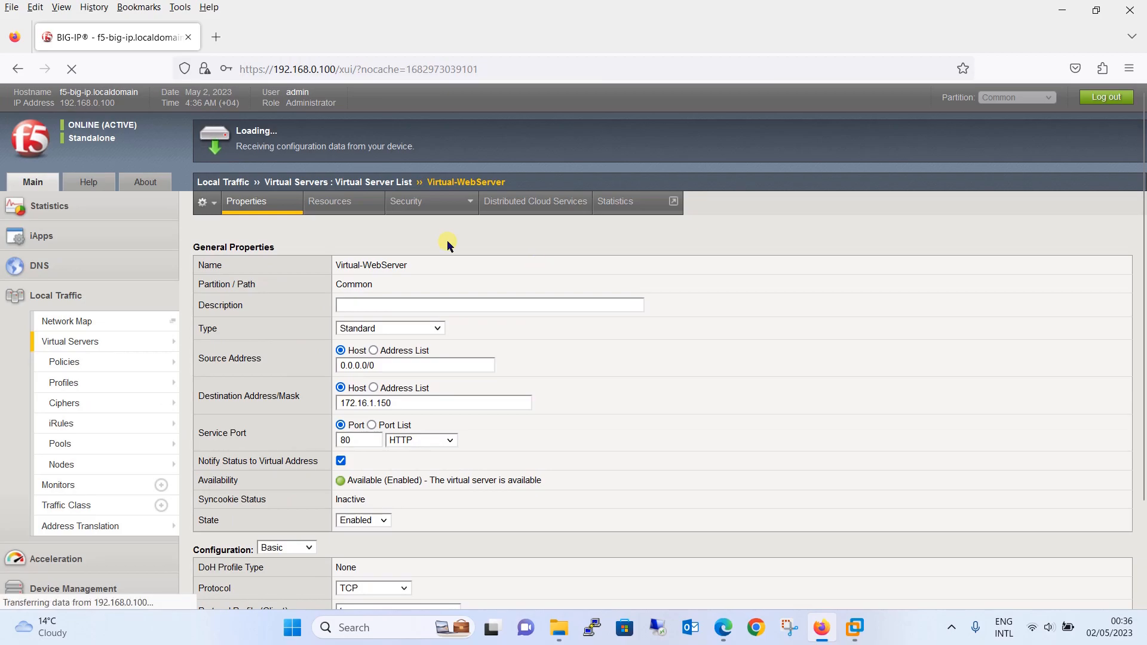
pyautogui.click(489, 305)
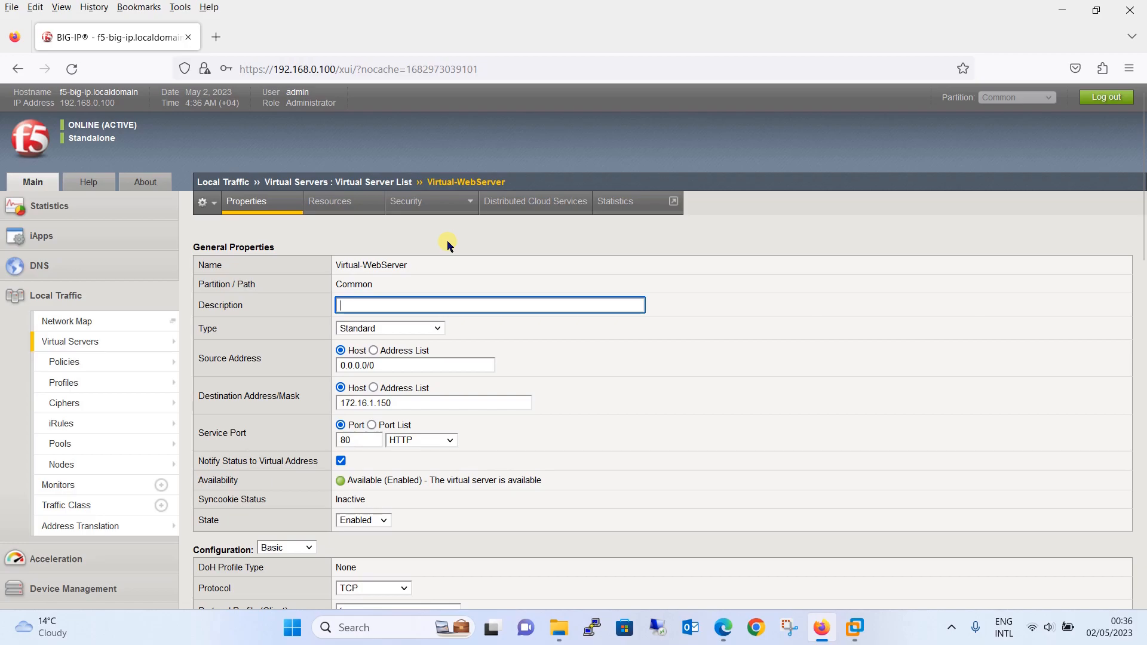
# - On the Resources tab, set Default Persistence Profile to Cookie_Profile and update
pyautogui.click(329, 201)
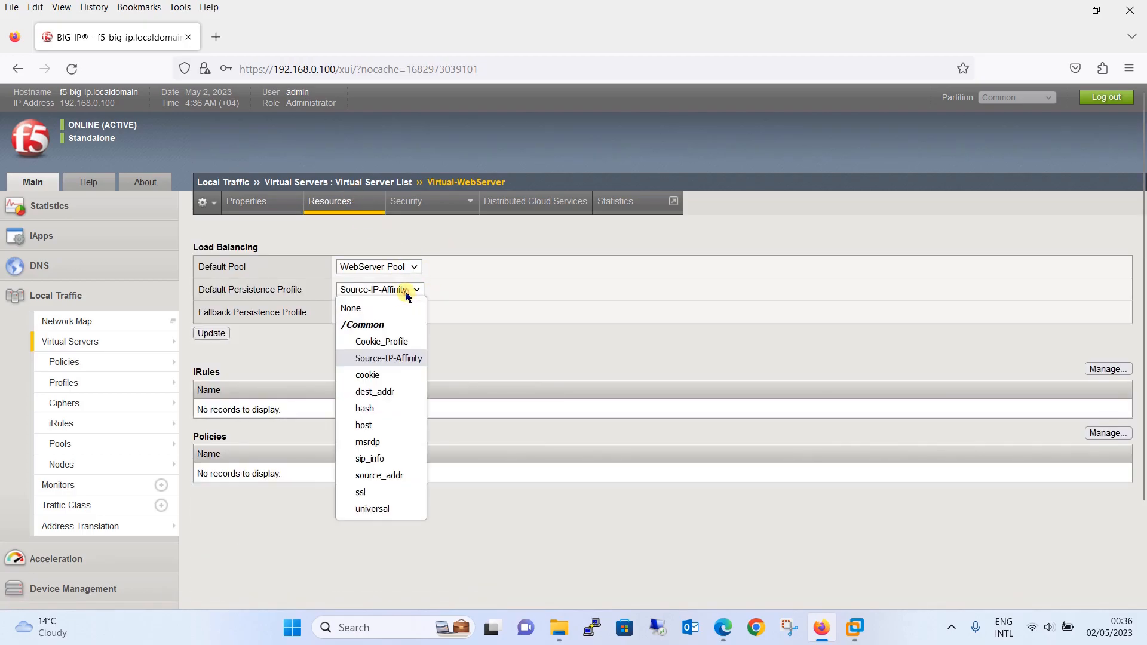
pyautogui.moveTo(394, 341)
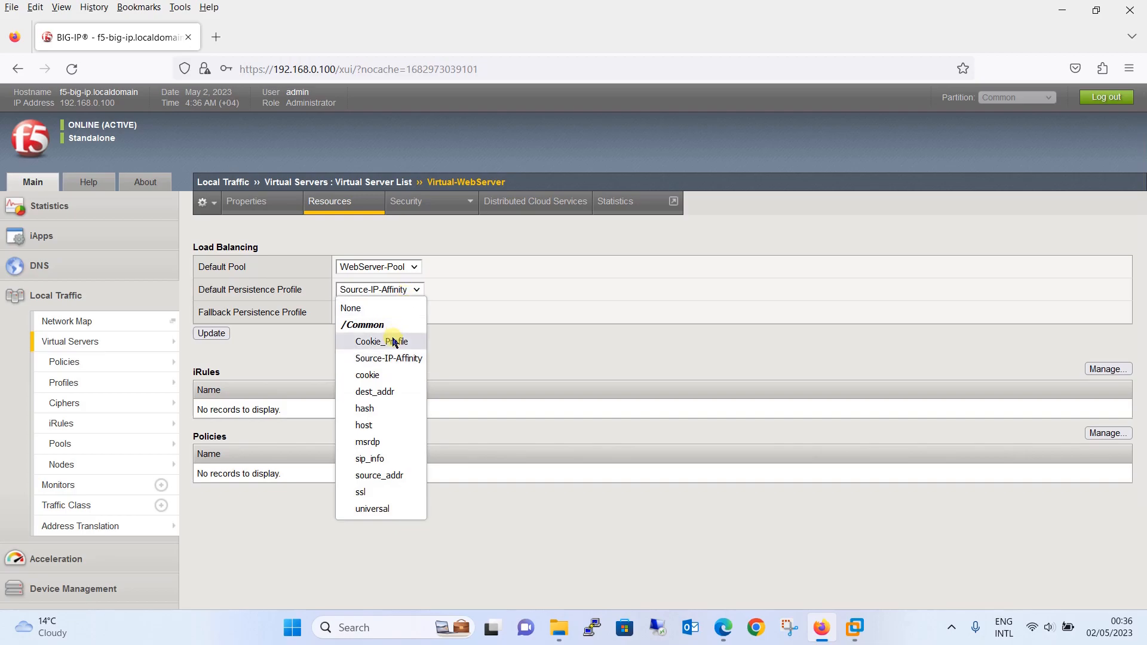
pyautogui.click(380, 341)
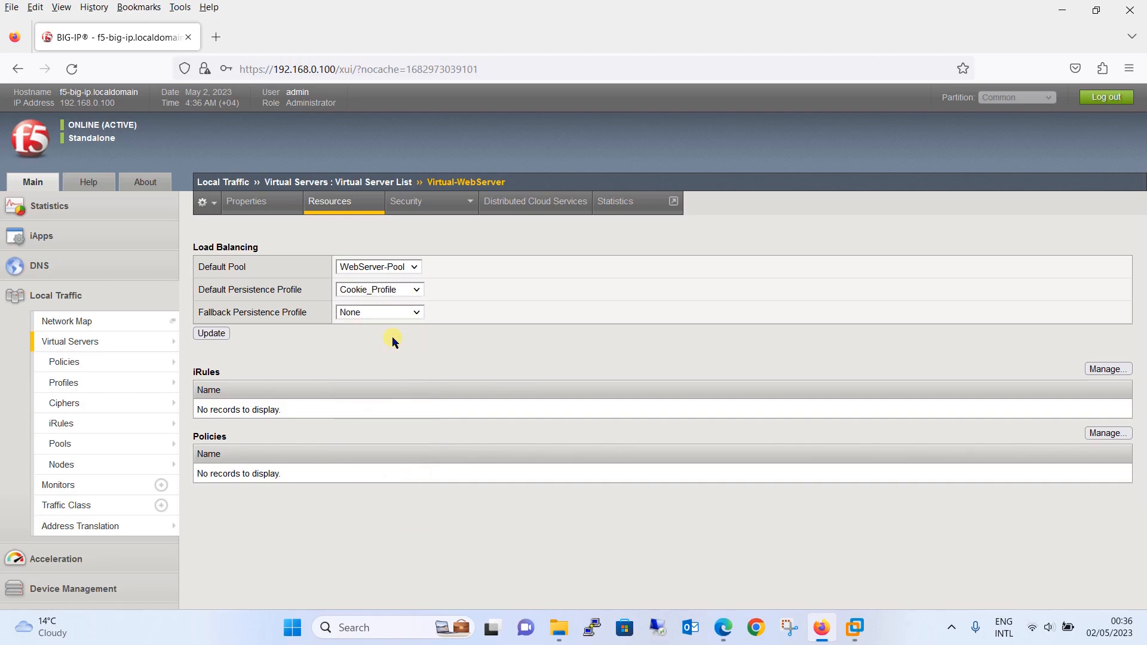
pyautogui.click(211, 333)
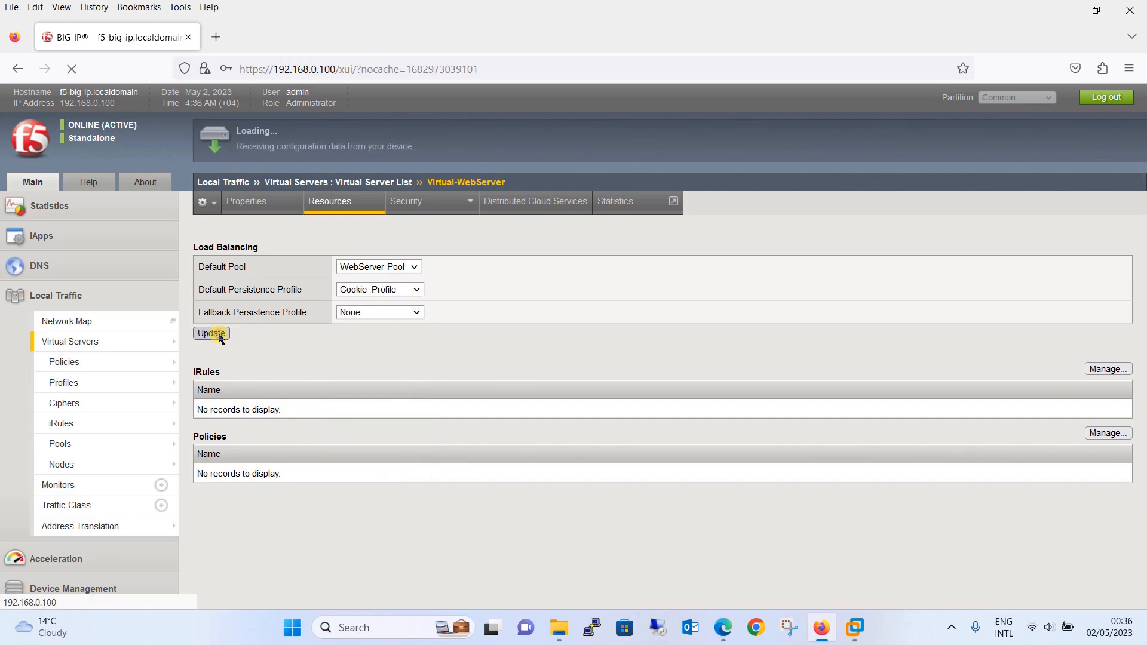
pyautogui.click(210, 333)
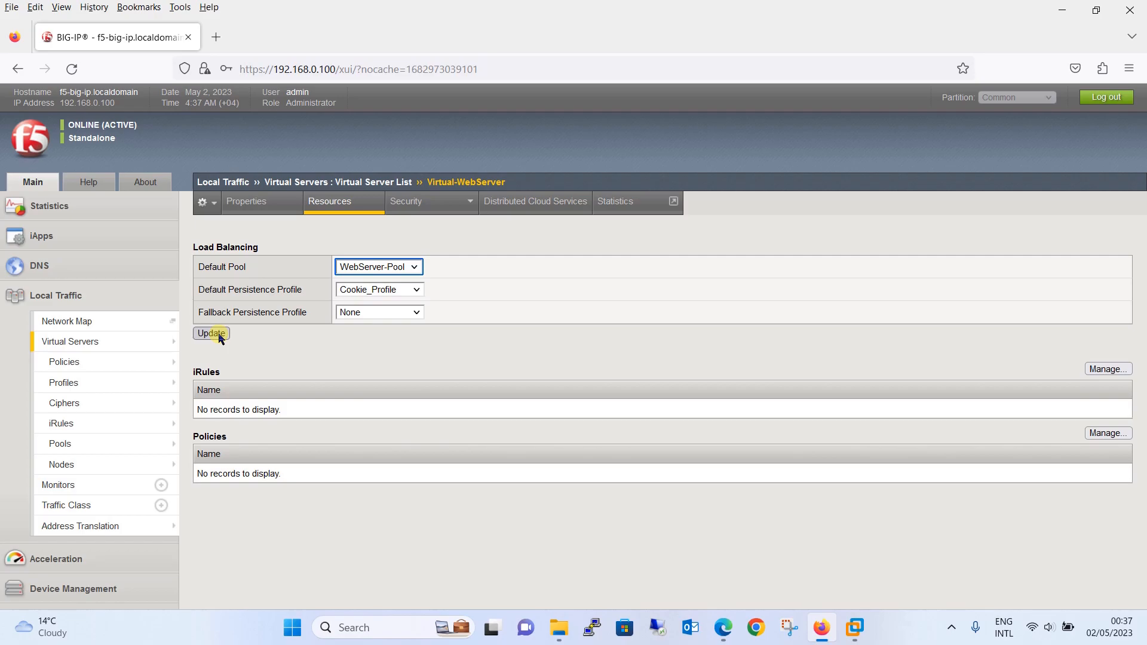
pyautogui.moveTo(325, 345)
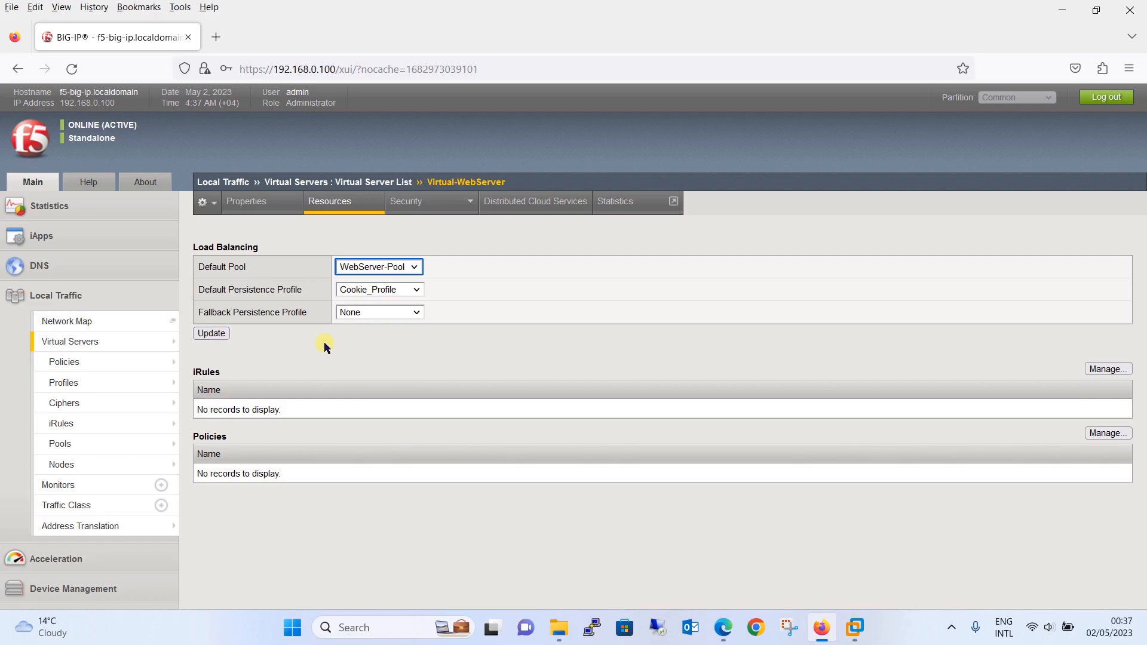